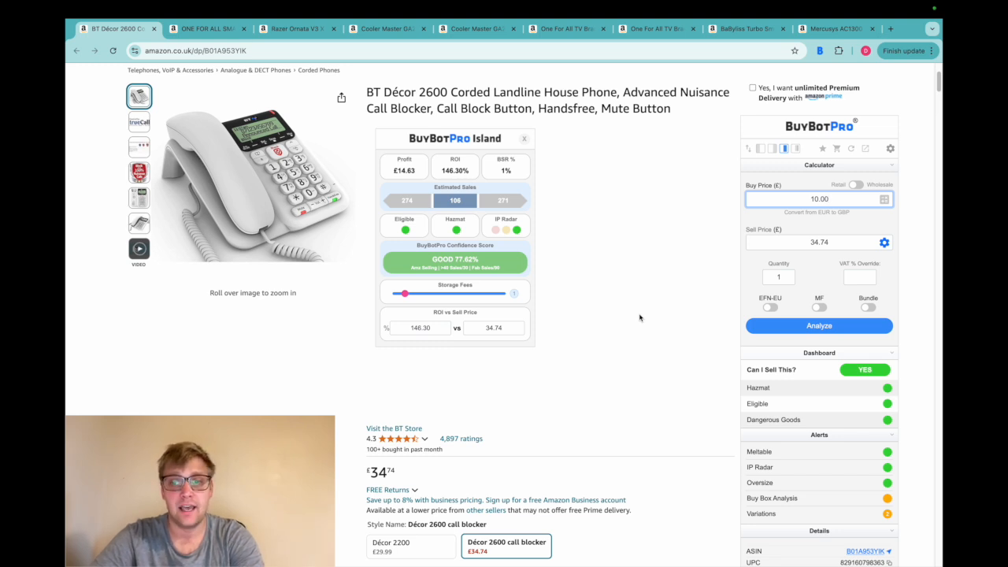
pyautogui.moveTo(715, 224)
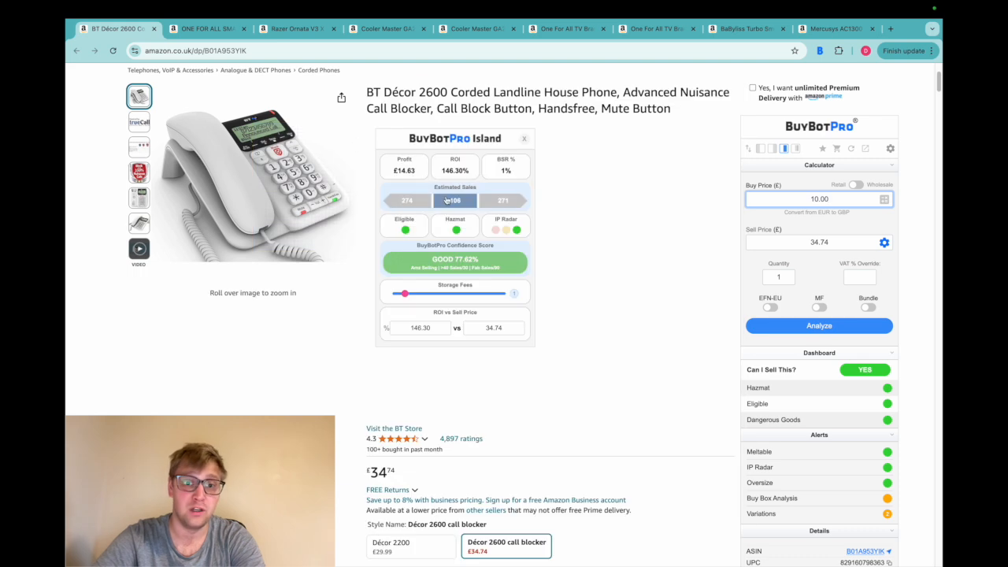
pyautogui.moveTo(610, 239)
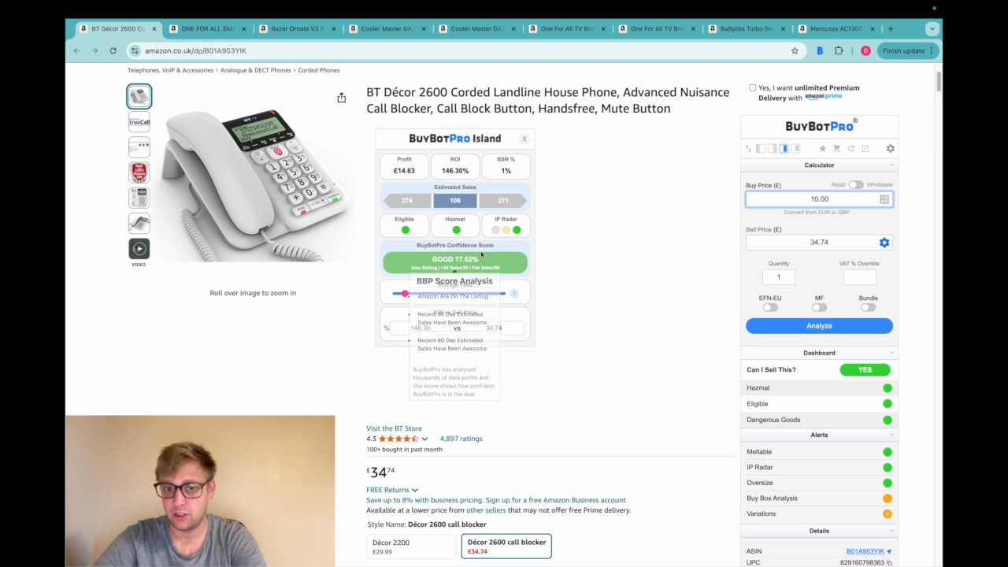
# Step: Review the current listing's BuyBotPro charts before moving on
pyautogui.scroll(-3)
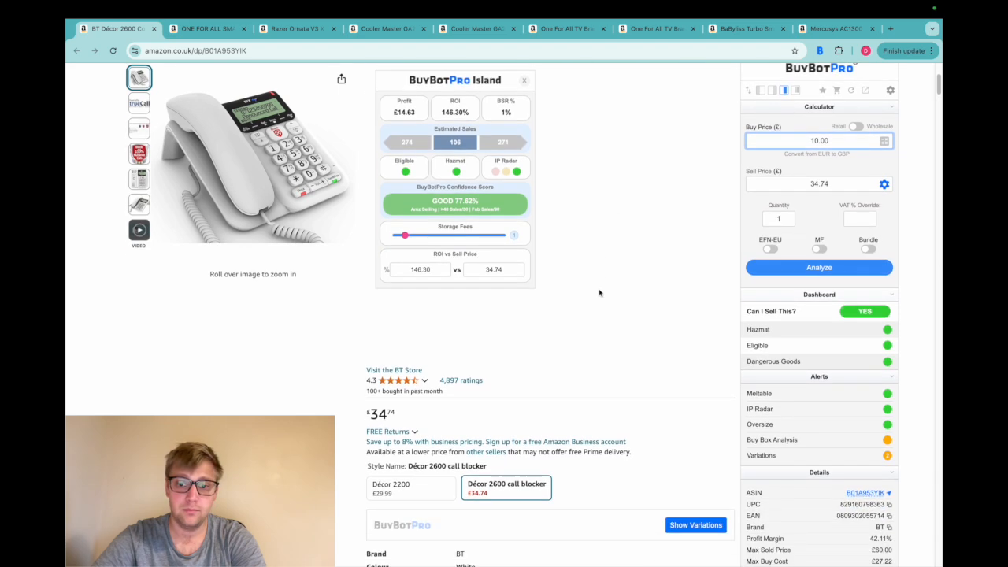
pyautogui.scroll(-3)
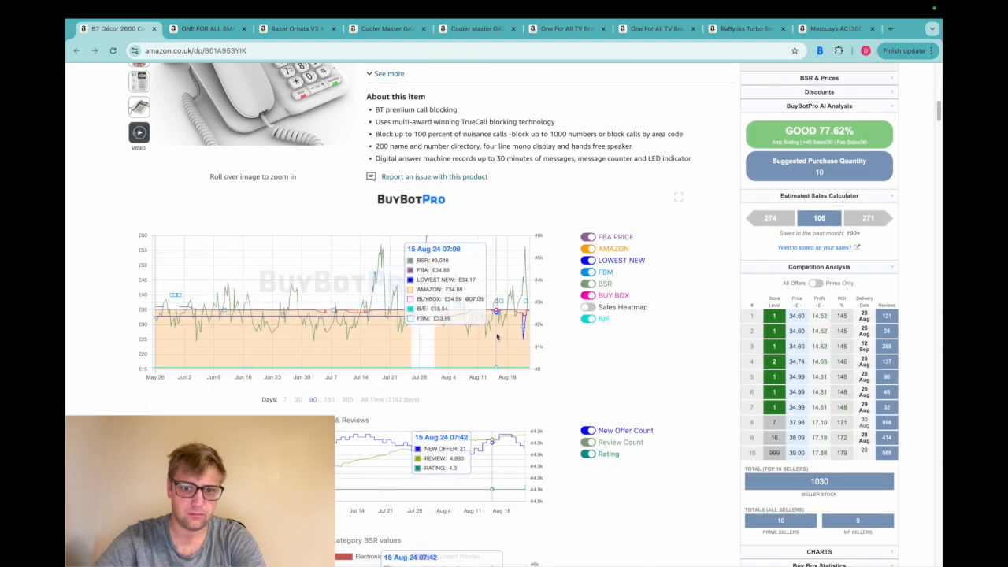
pyautogui.moveTo(512, 331)
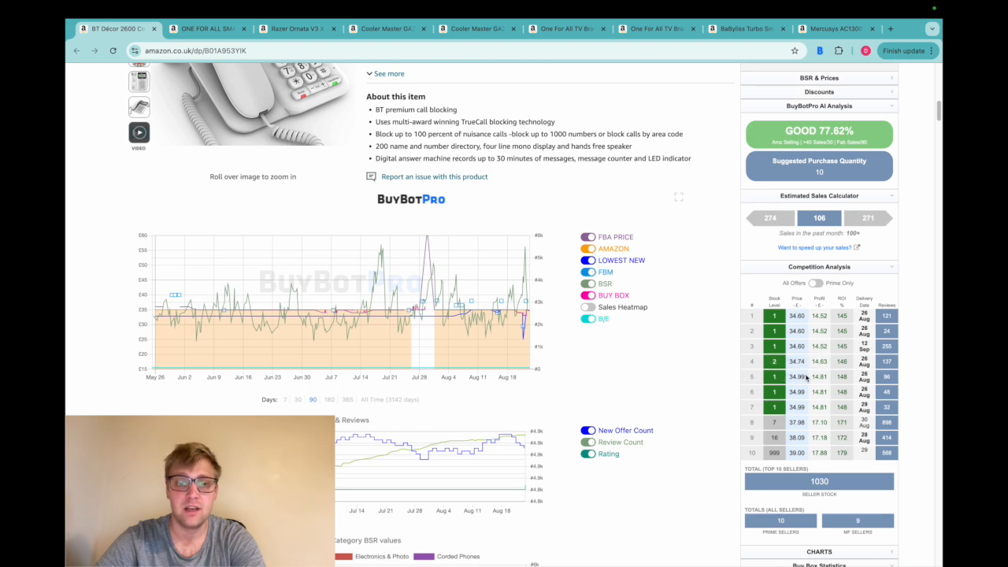
pyautogui.moveTo(687, 265)
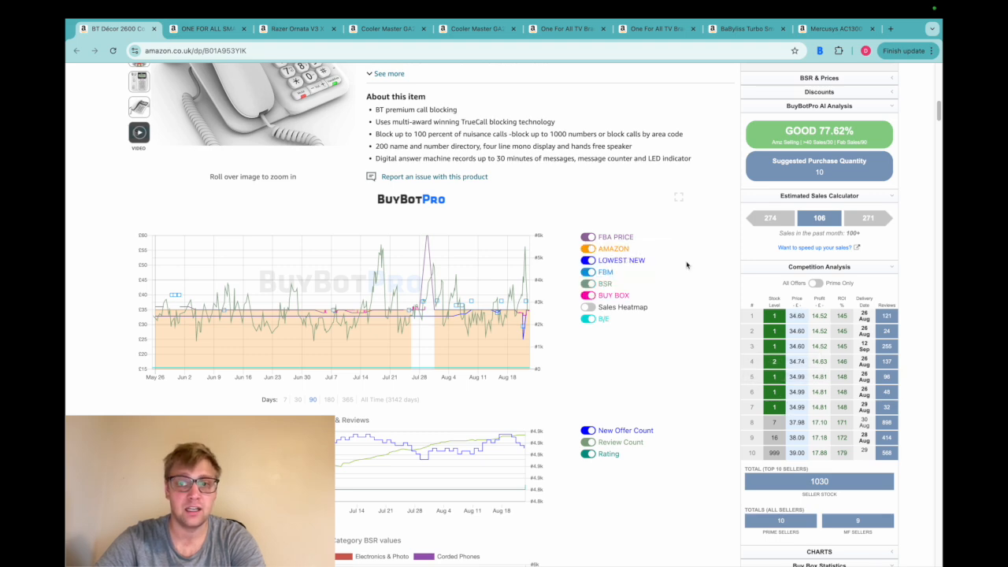
pyautogui.scroll(3)
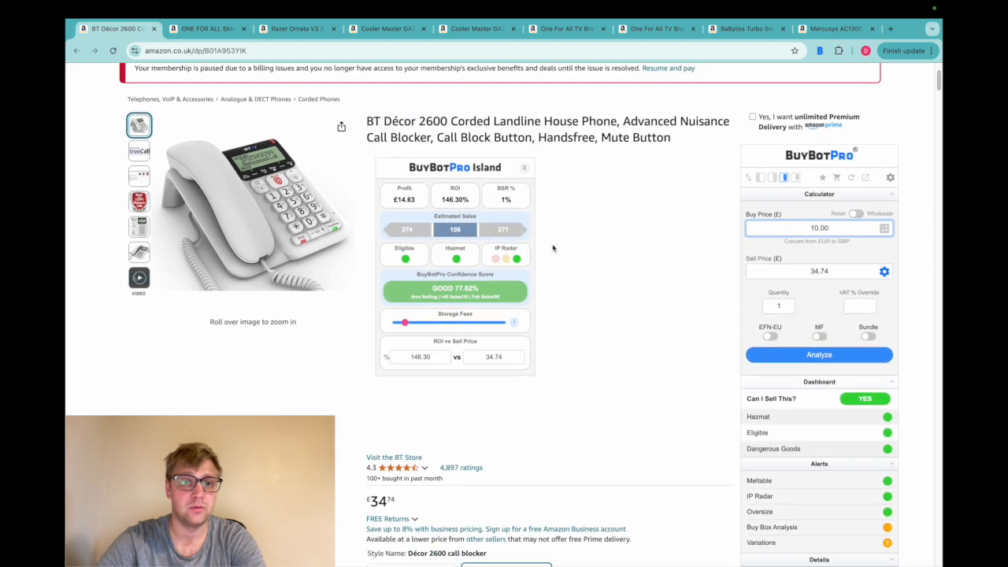
pyautogui.scroll(-3)
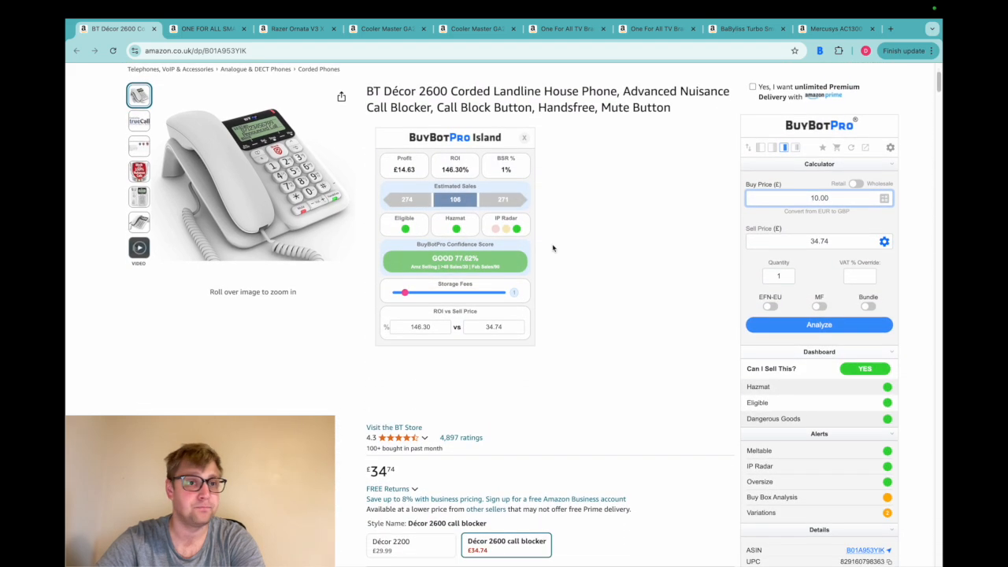
# Step: Analyse the ONE FOR ALL TV stand at £5 buy price, reviewing its price chart (Below Average 37.87%)
pyautogui.click(207, 29)
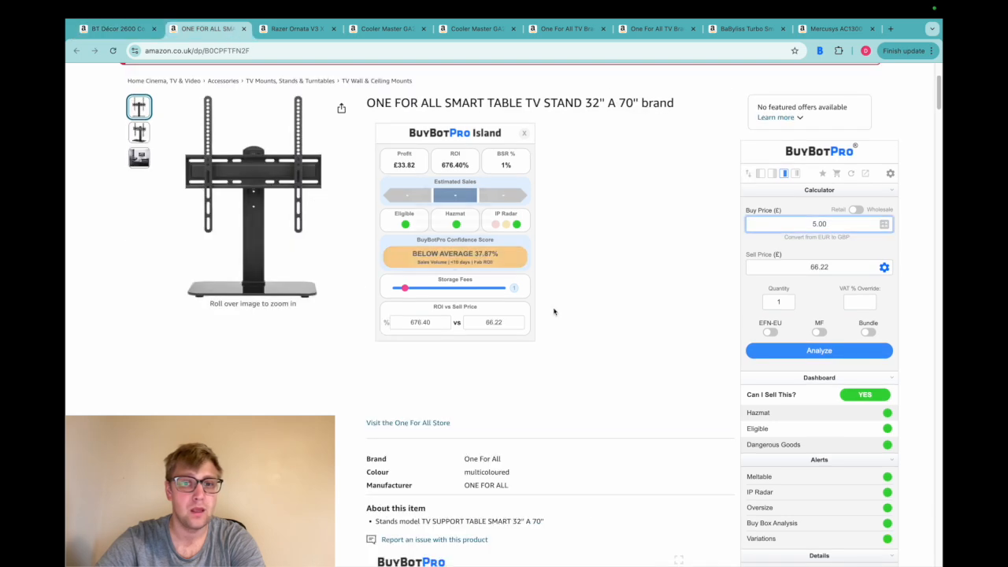
pyautogui.moveTo(647, 322)
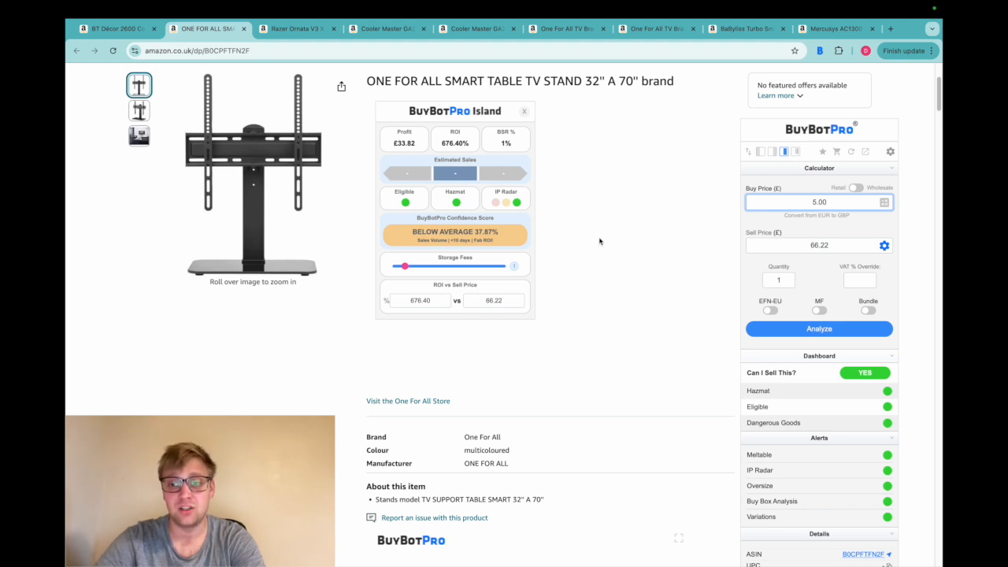
pyautogui.moveTo(816, 240)
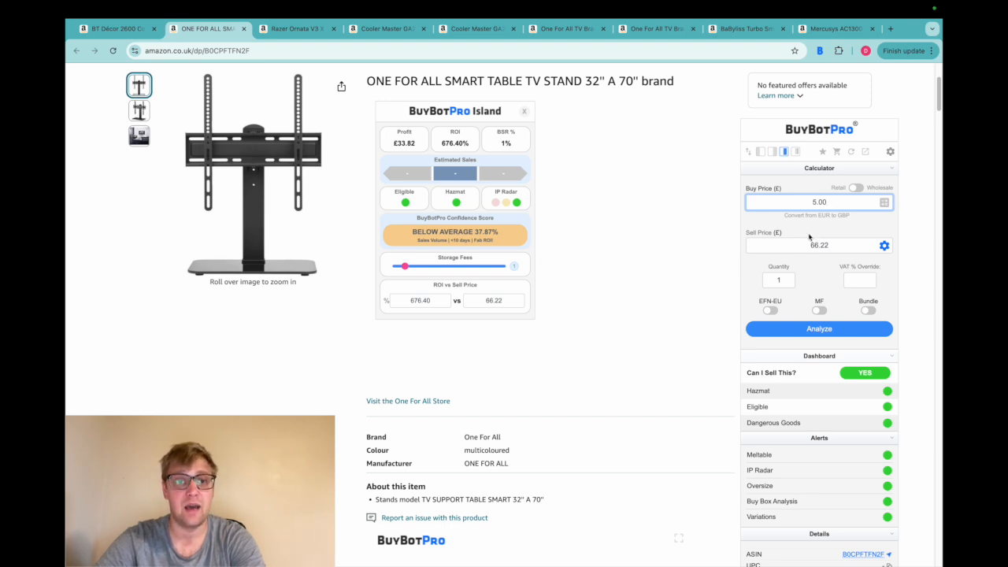
pyautogui.moveTo(426, 132)
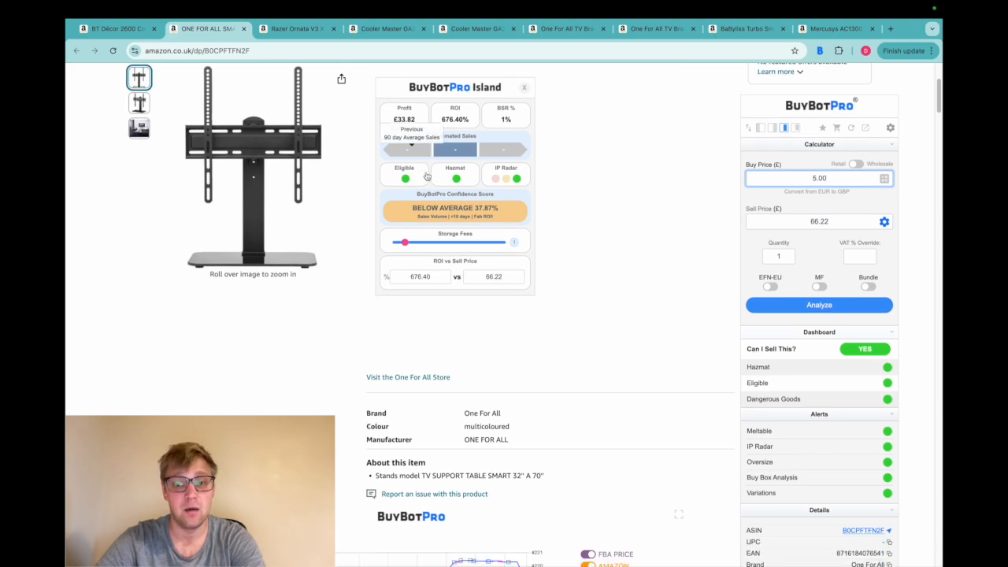
pyautogui.scroll(-3)
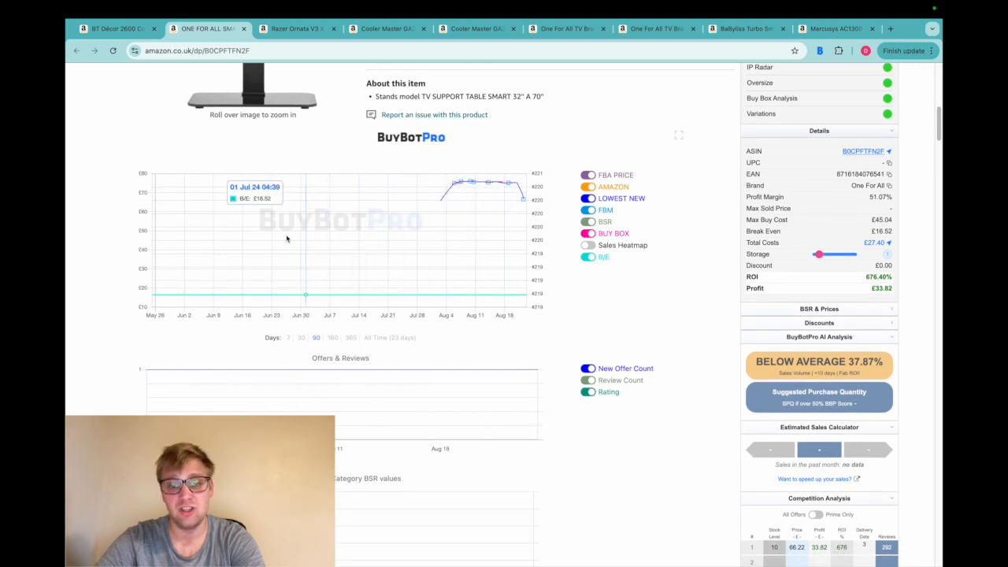
pyautogui.moveTo(504, 262)
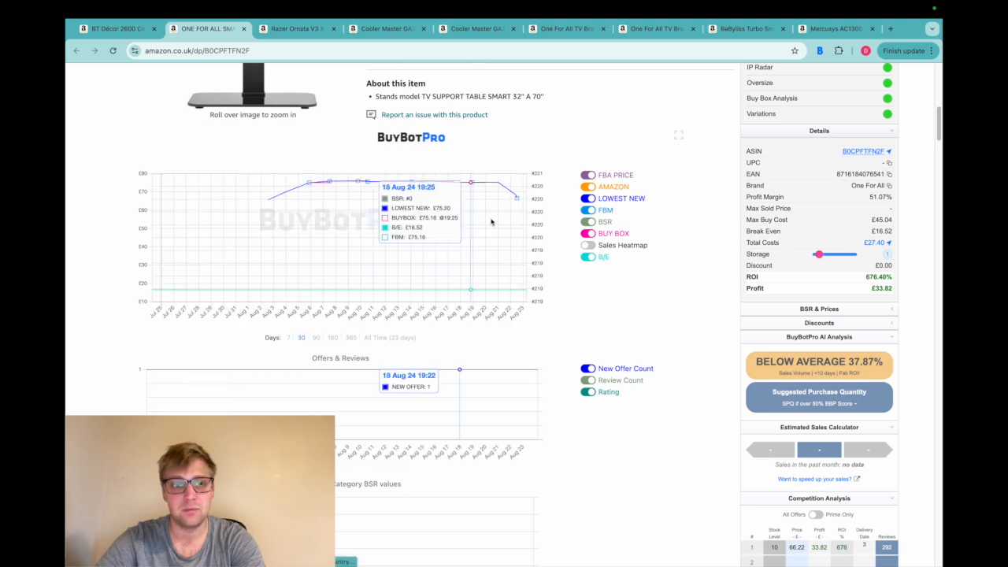
pyautogui.moveTo(353, 183)
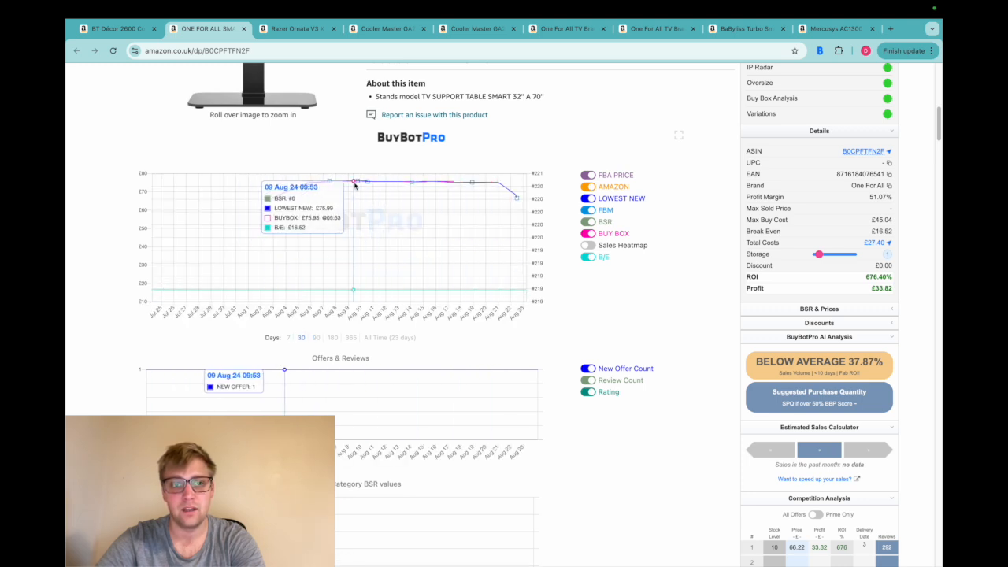
pyautogui.moveTo(418, 182)
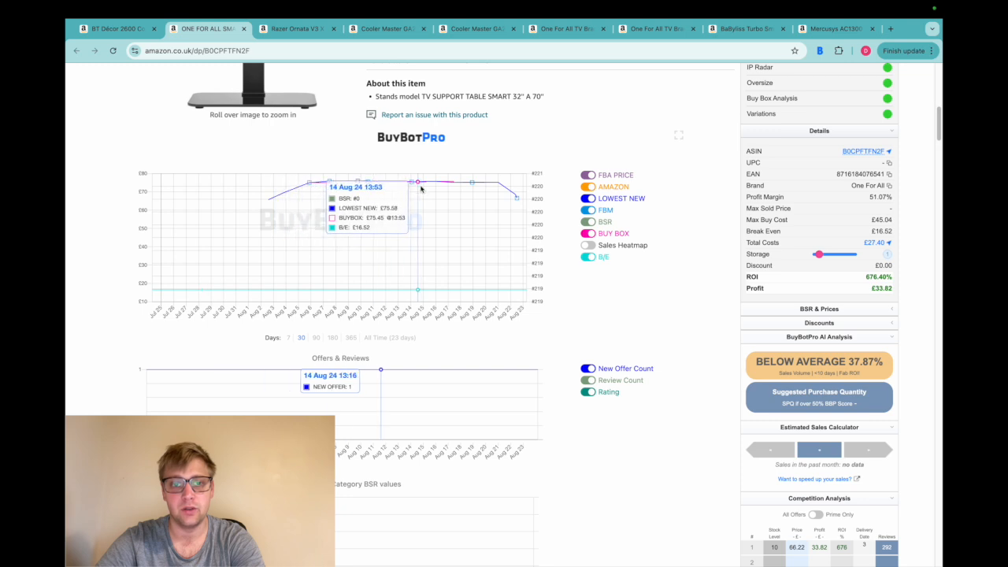
pyautogui.moveTo(551, 348)
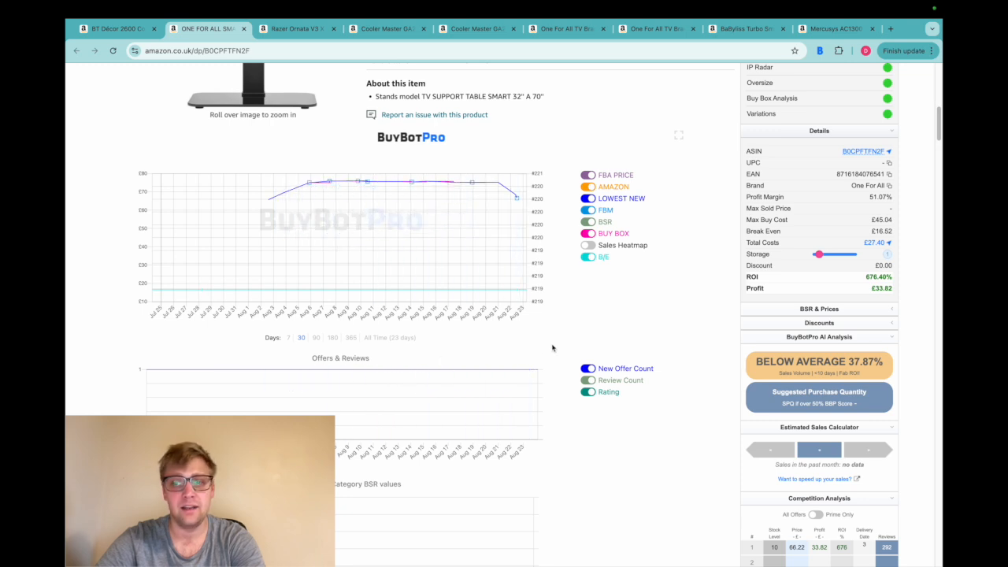
pyautogui.scroll(3)
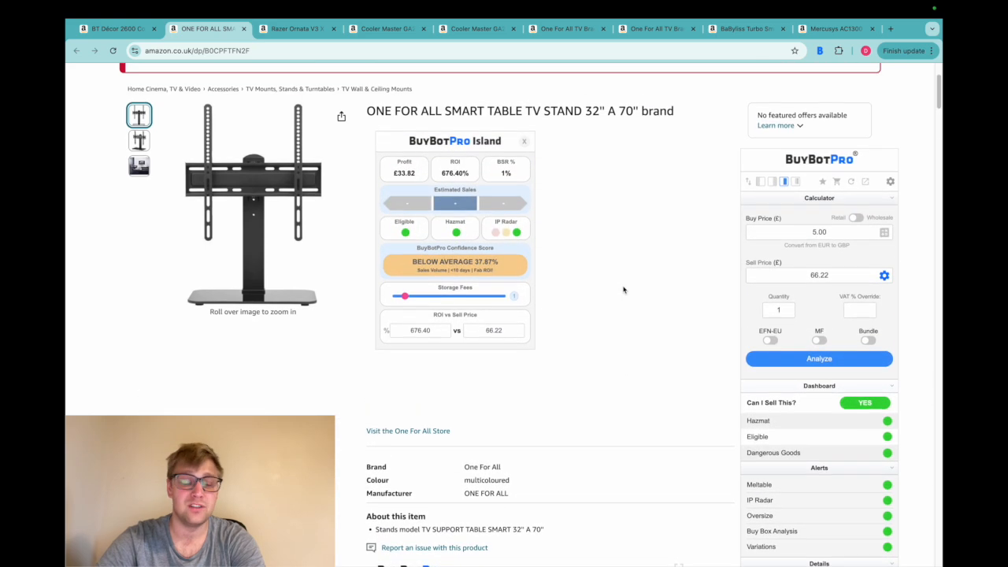
pyautogui.scroll(3)
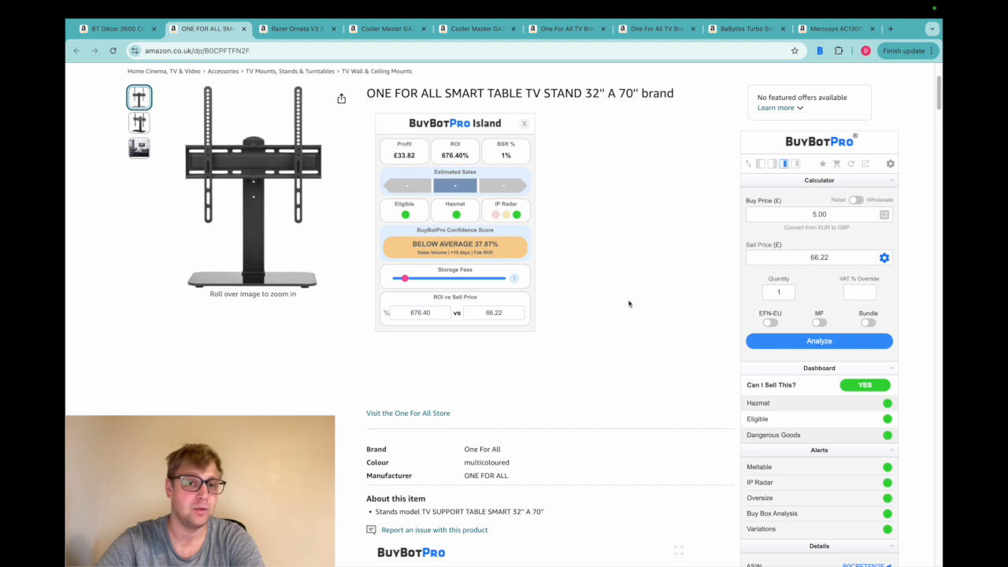
pyautogui.moveTo(716, 288)
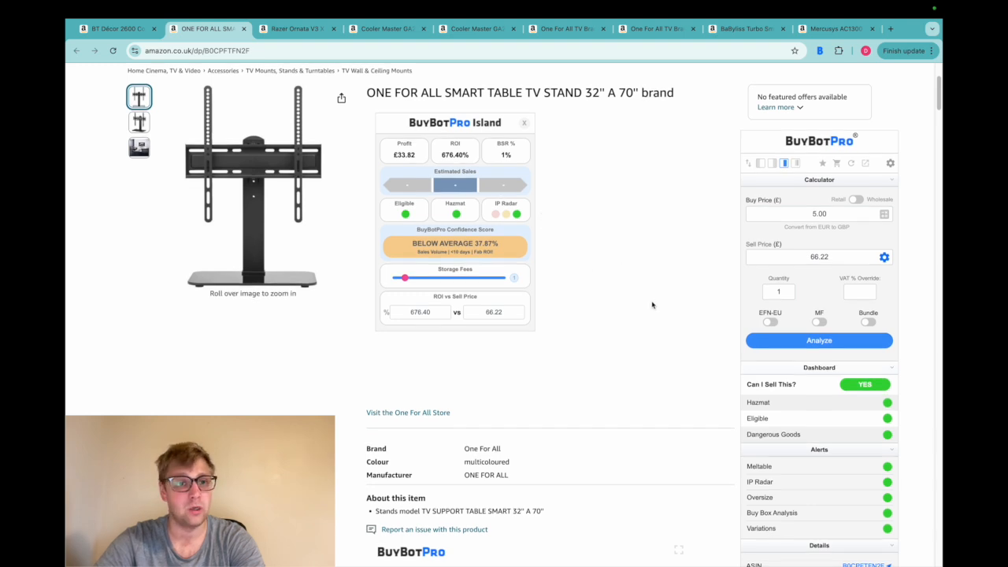
pyautogui.moveTo(542, 195)
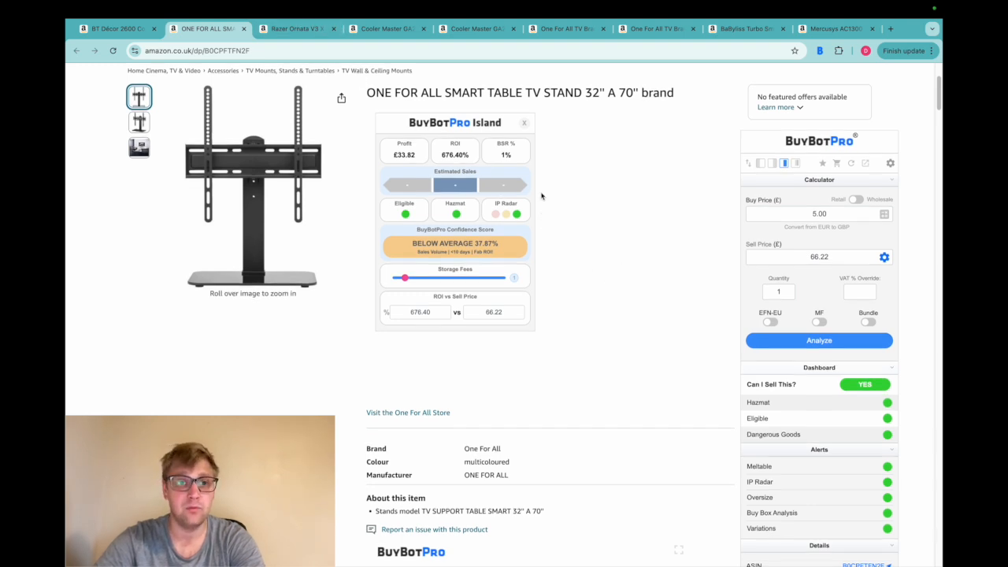
pyautogui.moveTo(296, 28)
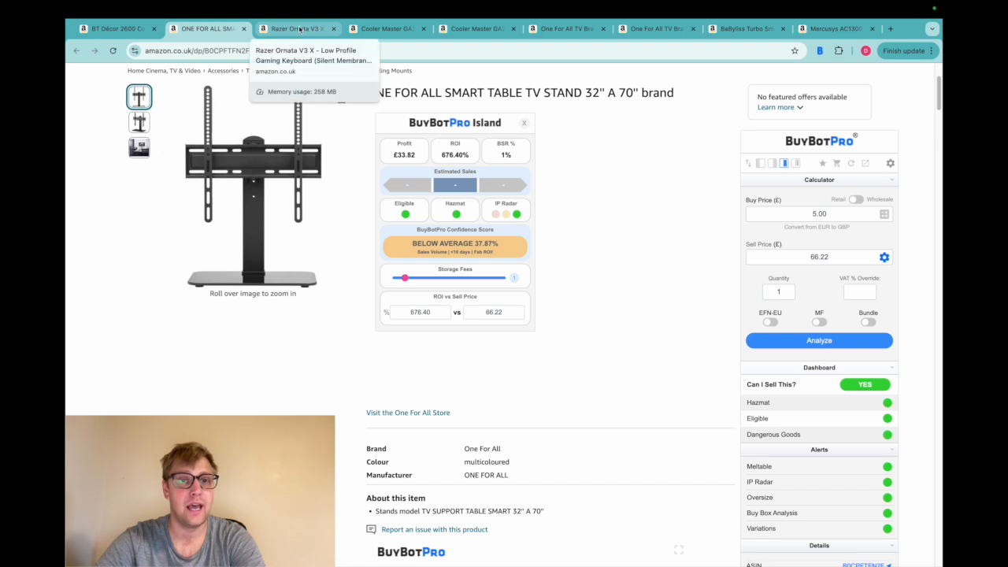
# Step: Analyse the Razer Ornata V3 X keyboard (Good 73.15%), reviewing its price chart and competition analysis
pyautogui.click(298, 28)
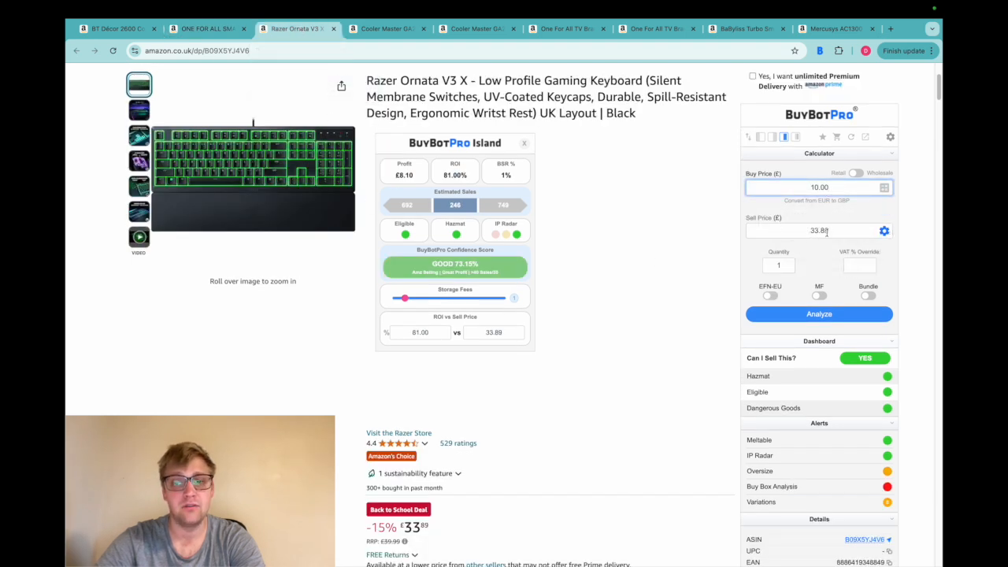
pyautogui.moveTo(712, 192)
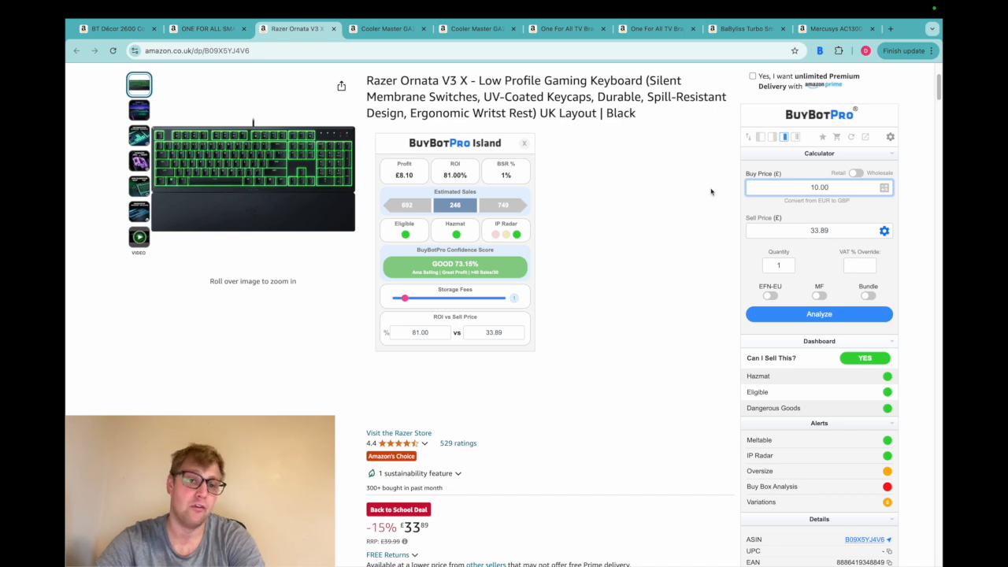
pyautogui.moveTo(504, 315)
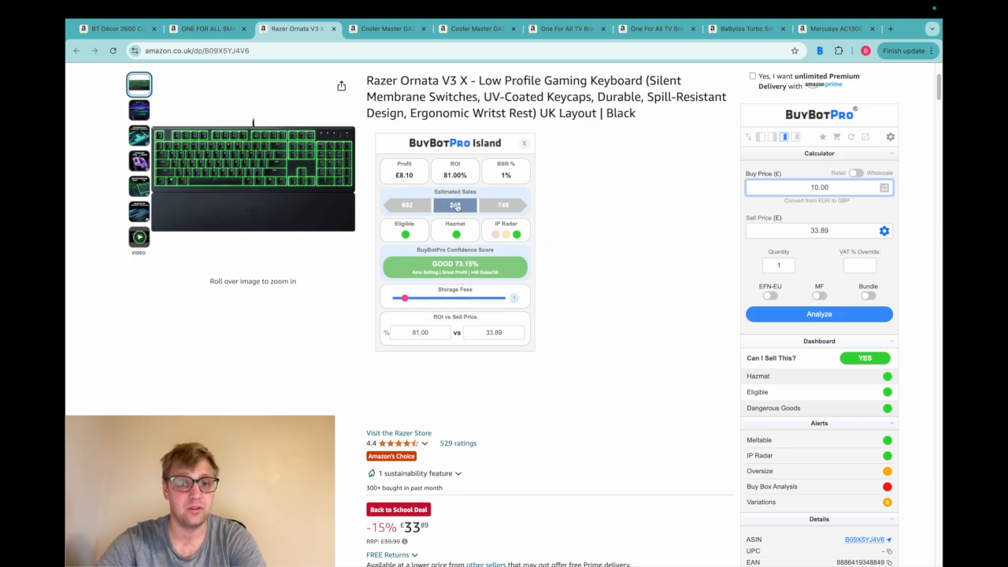
pyautogui.scroll(-3)
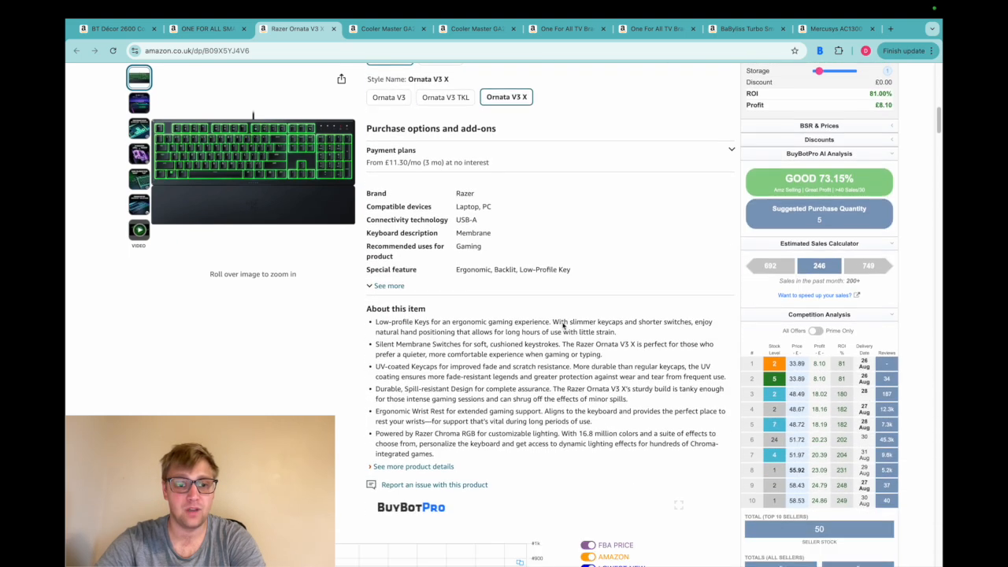
pyautogui.scroll(-3)
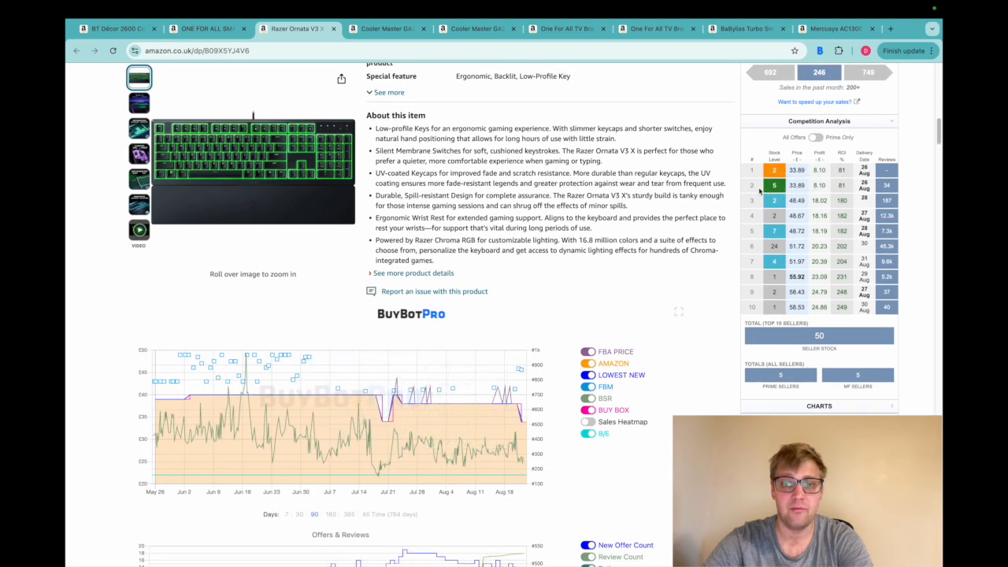
pyautogui.moveTo(356, 383)
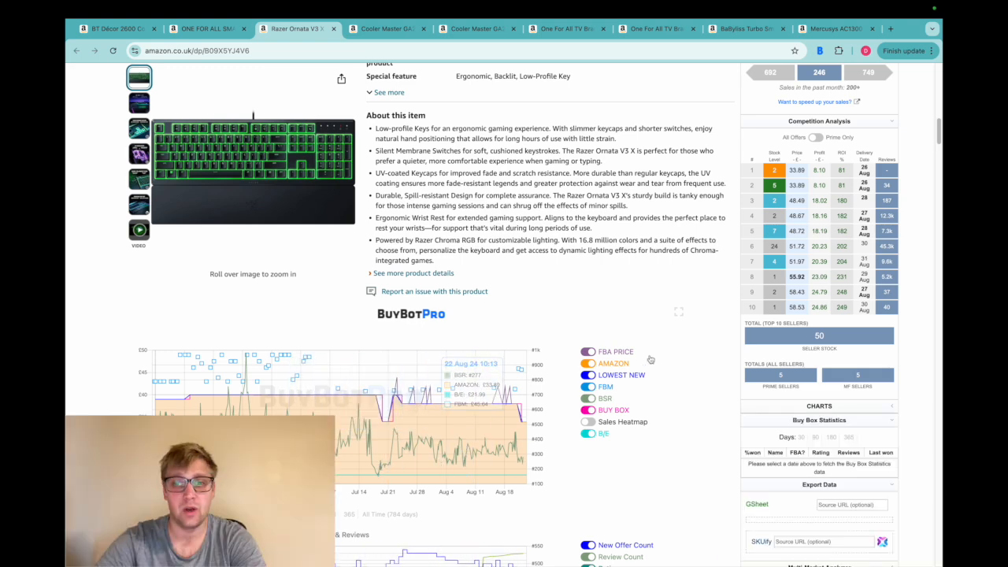
pyautogui.scroll(3)
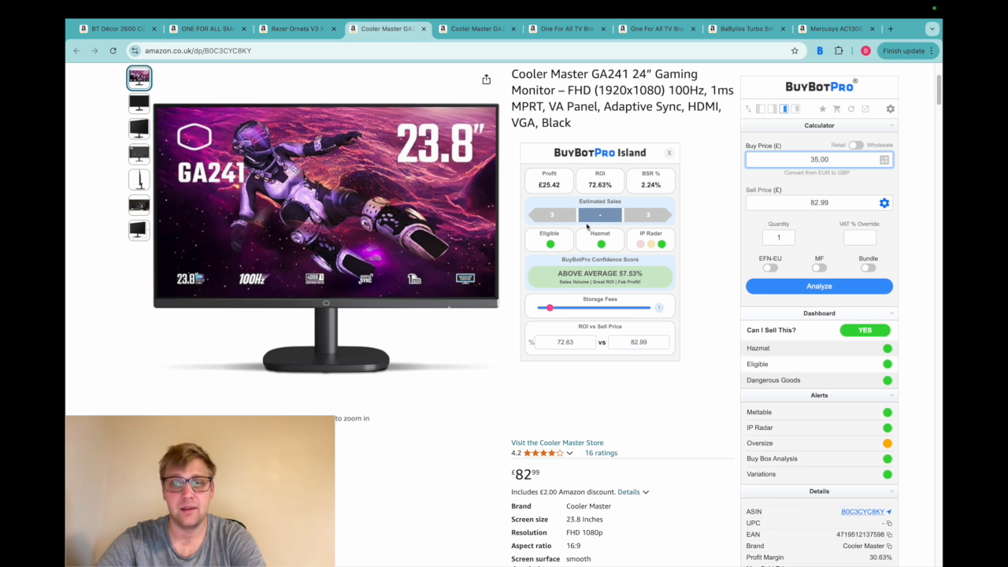
pyautogui.moveTo(816, 223)
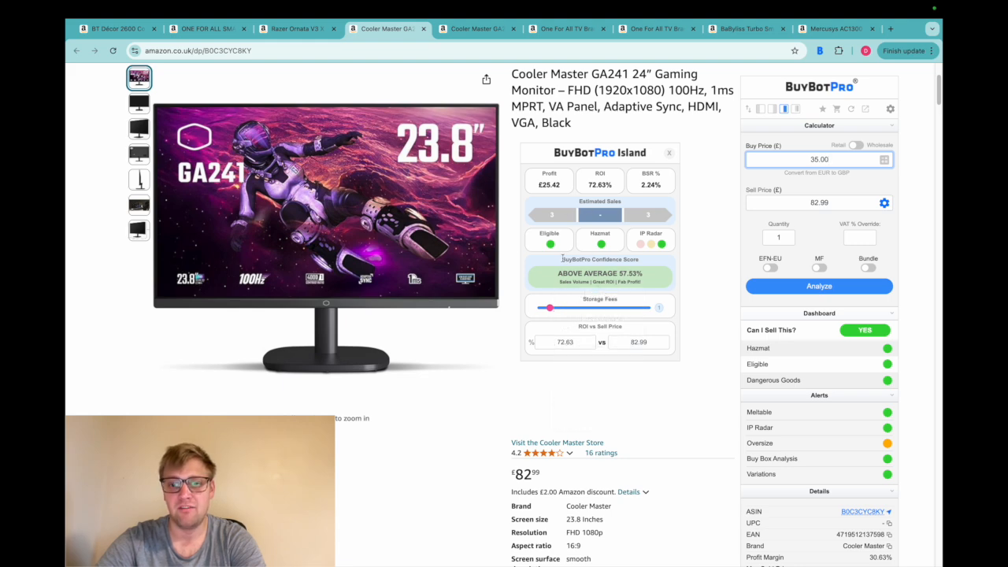
# Step: Show the GA241 monitor's price chart over All Time, Sep 2023 to Aug 2024
pyautogui.scroll(-3)
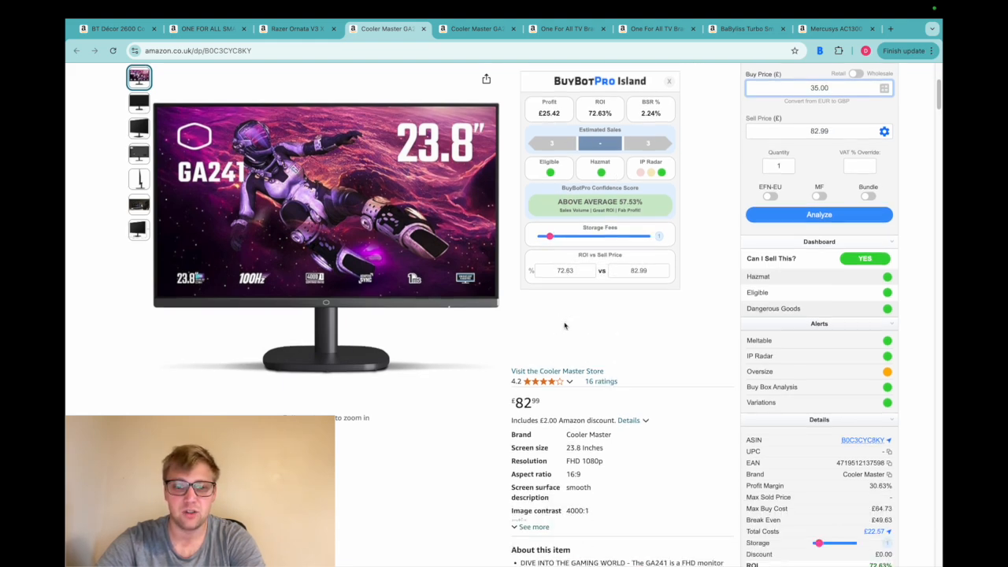
pyautogui.scroll(-3)
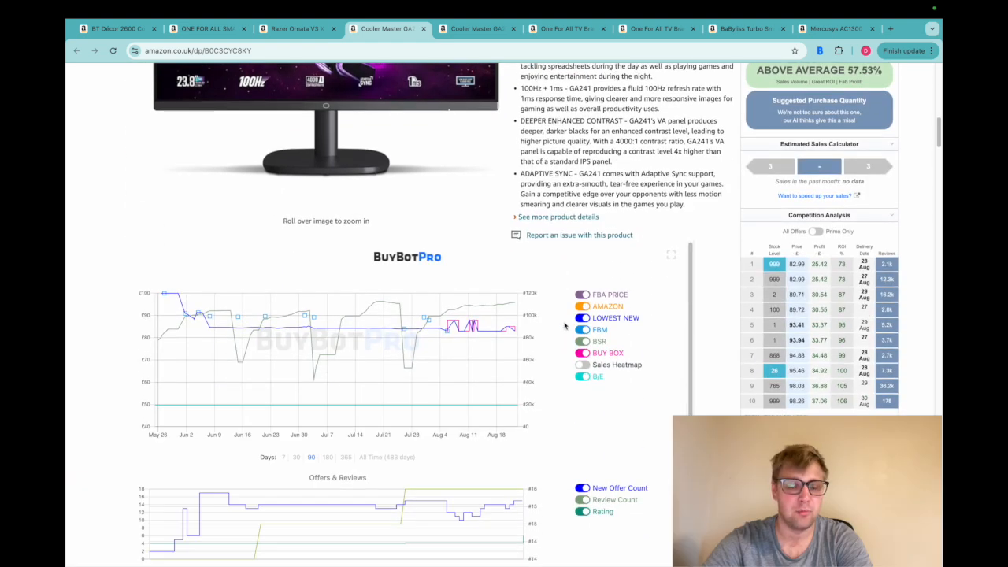
pyautogui.moveTo(275, 323)
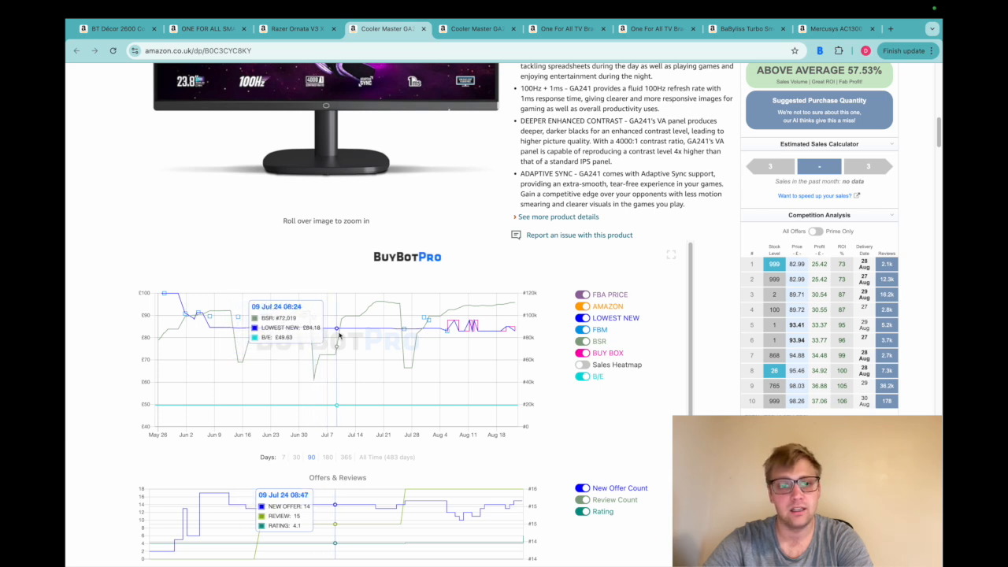
pyautogui.moveTo(475, 307)
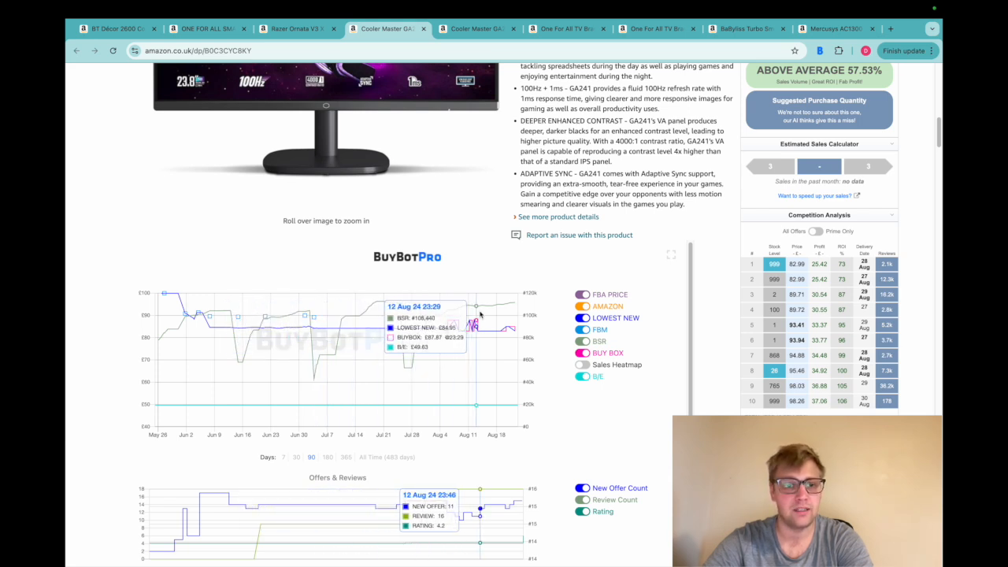
pyautogui.moveTo(227, 319)
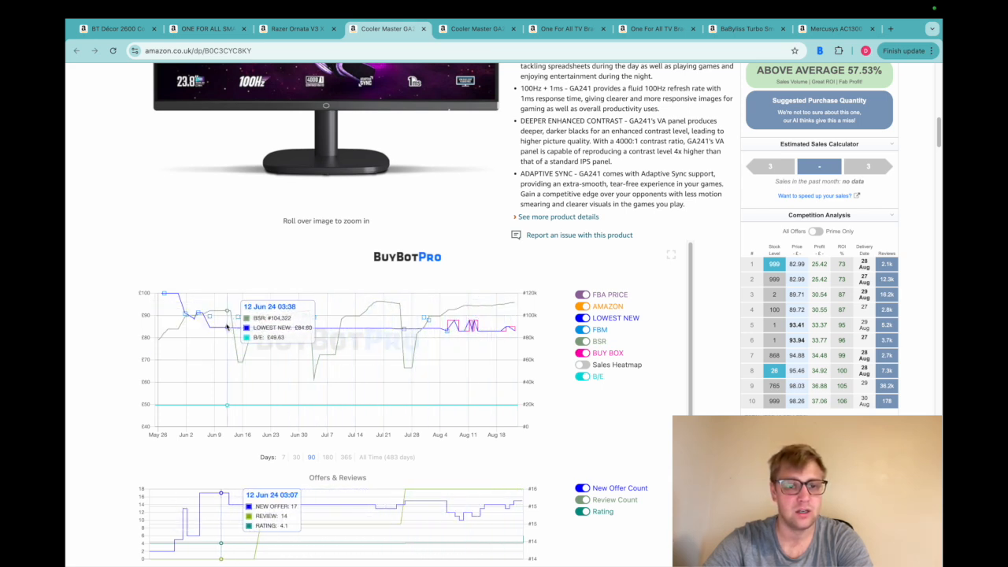
pyautogui.click(387, 457)
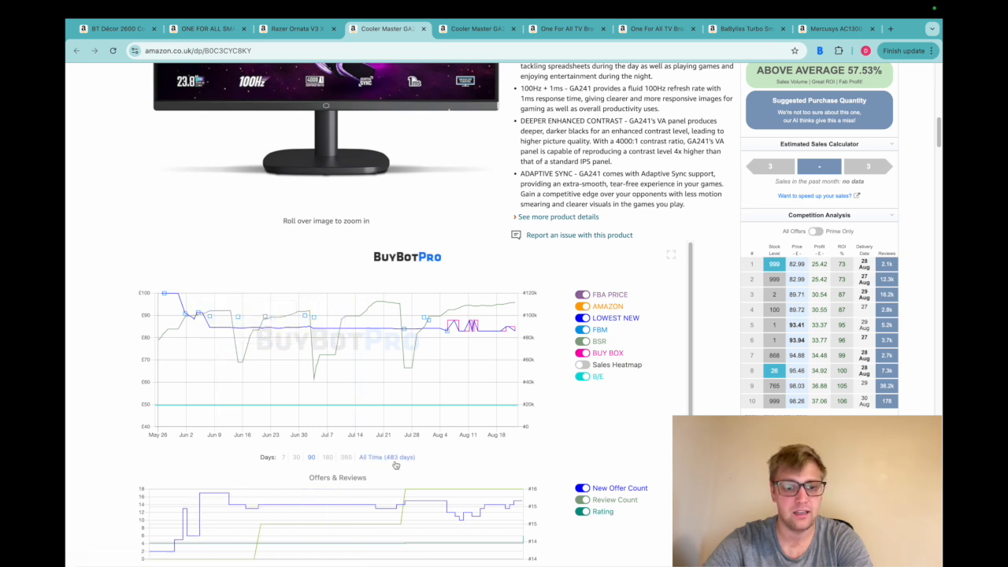
pyautogui.click(348, 457)
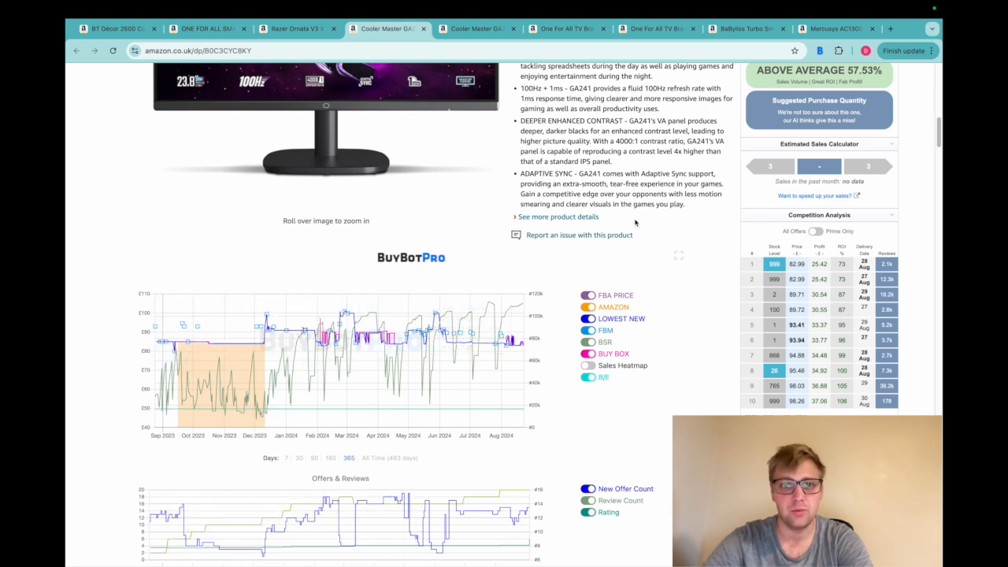
pyautogui.scroll(3)
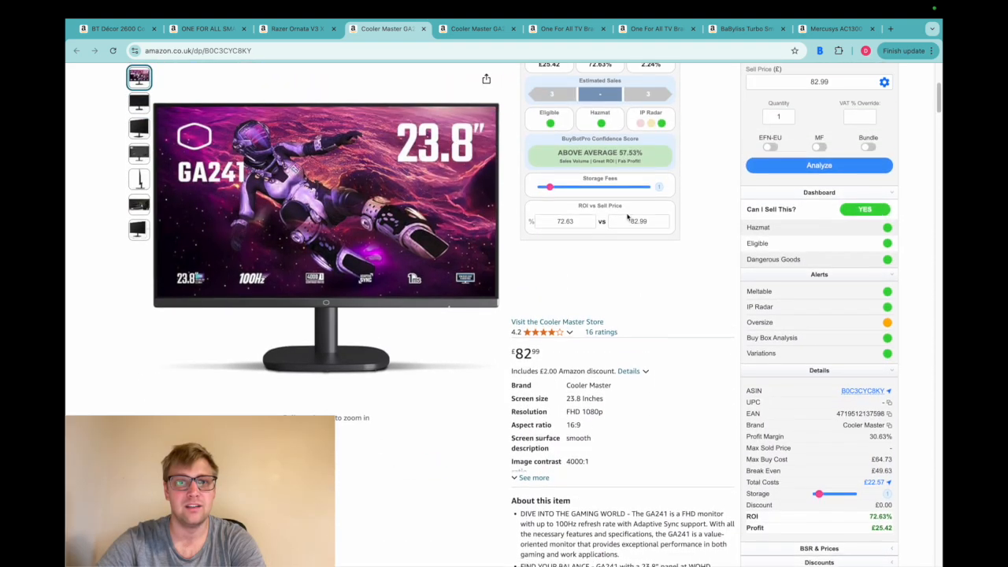
pyautogui.scroll(3)
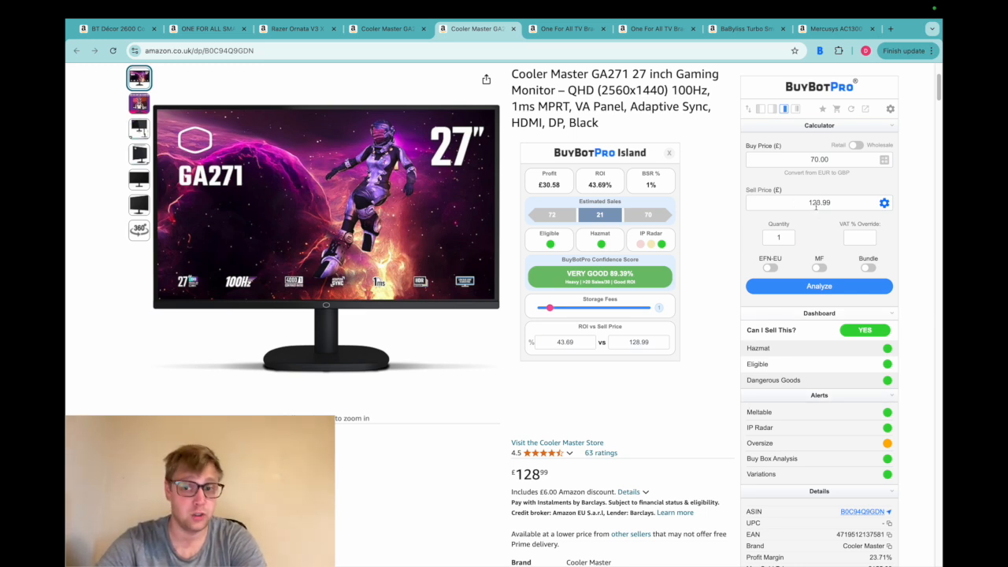
pyautogui.moveTo(844, 236)
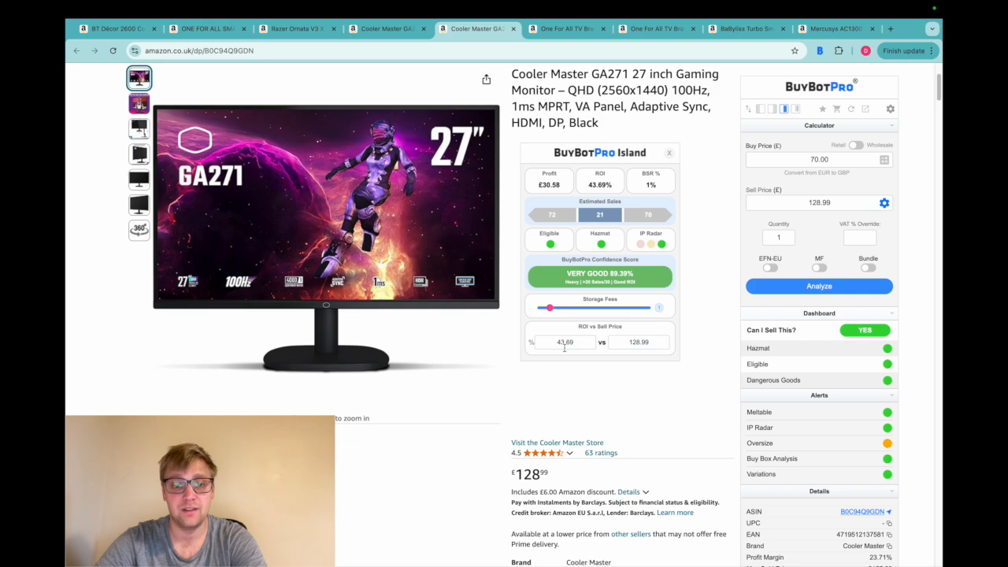
# Step: Review the GA271 monitor's charts and competition table (about 43% ROI, Very Good)
pyautogui.scroll(-3)
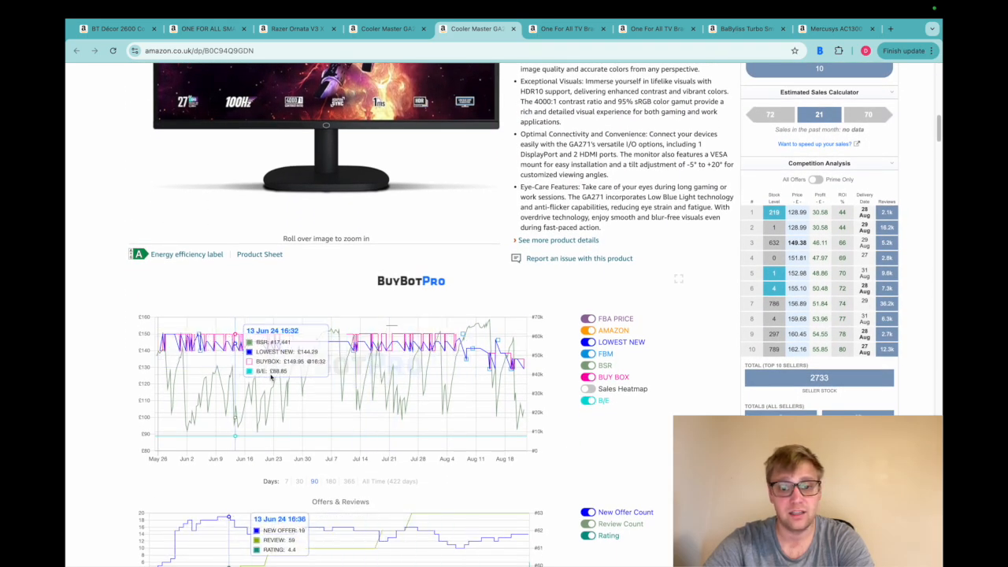
pyautogui.moveTo(517, 416)
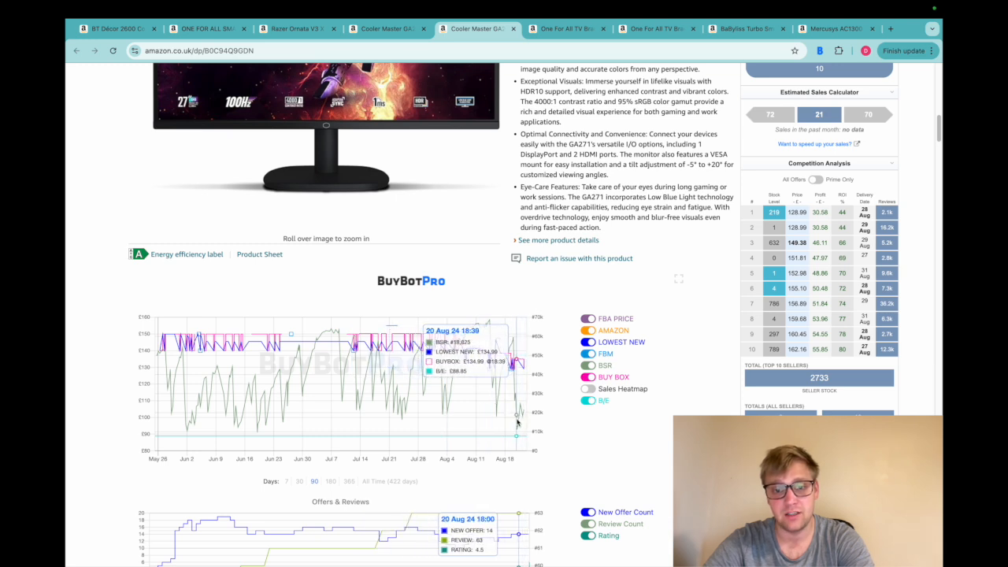
pyautogui.moveTo(480, 349)
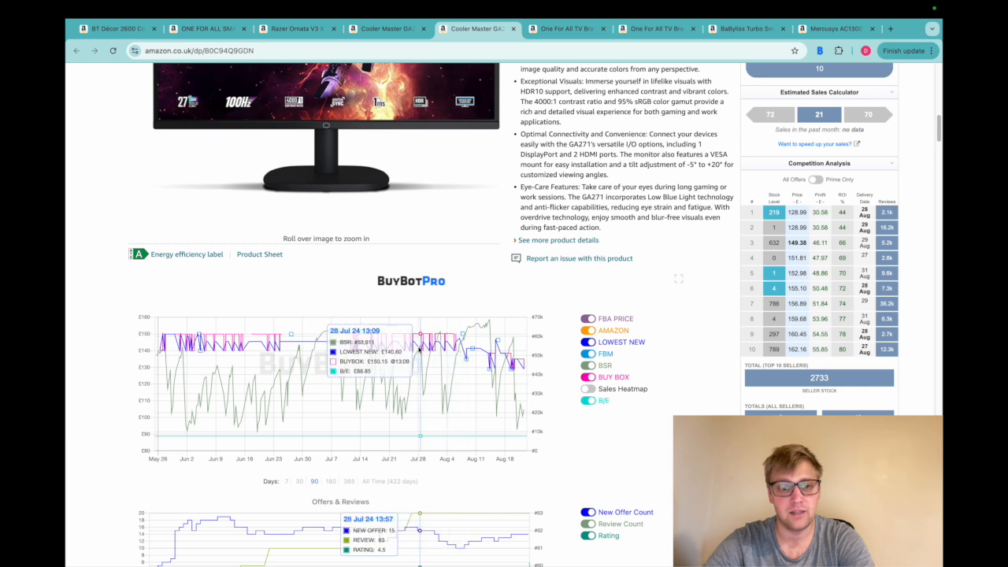
pyautogui.moveTo(408, 347)
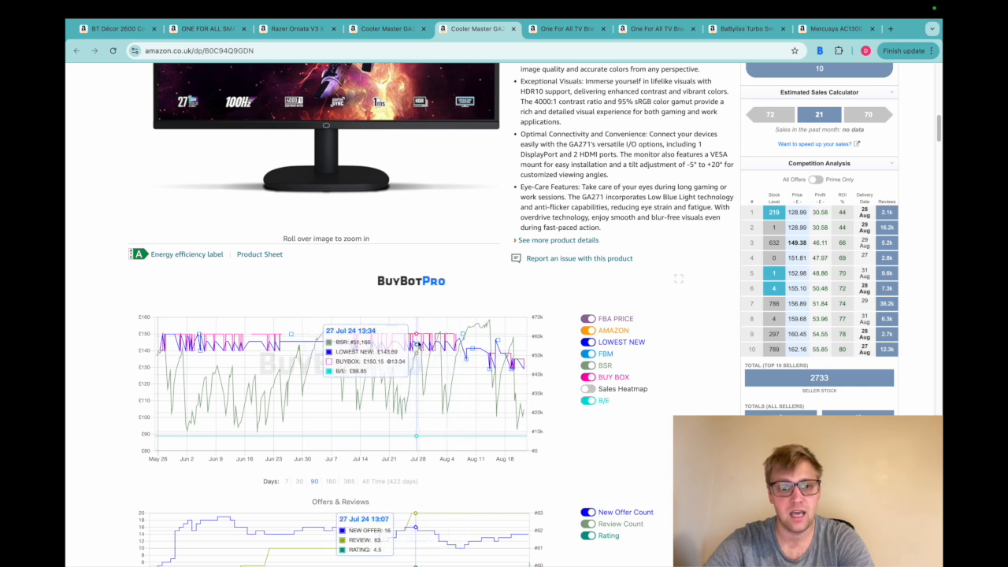
pyautogui.moveTo(476, 353)
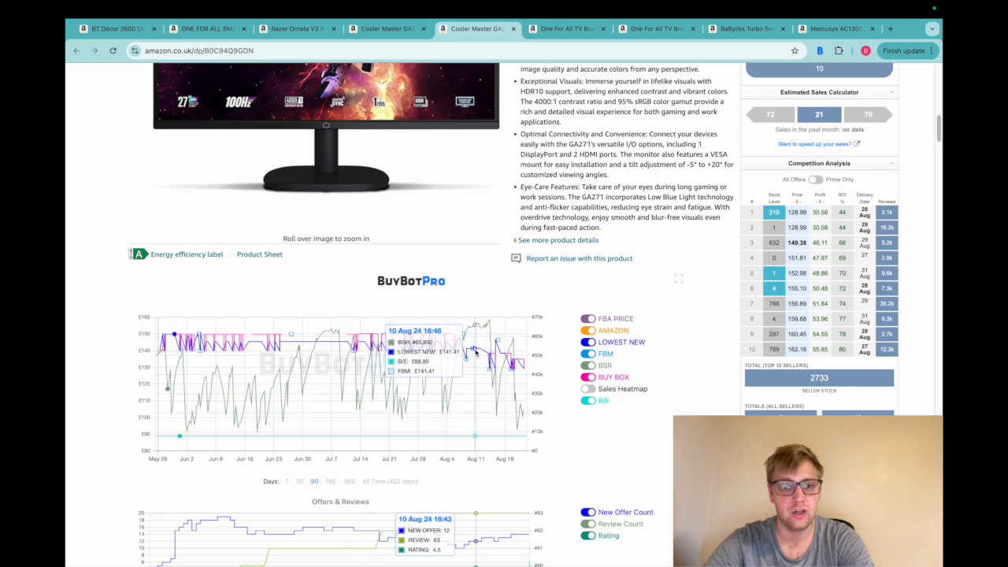
pyautogui.moveTo(517, 364)
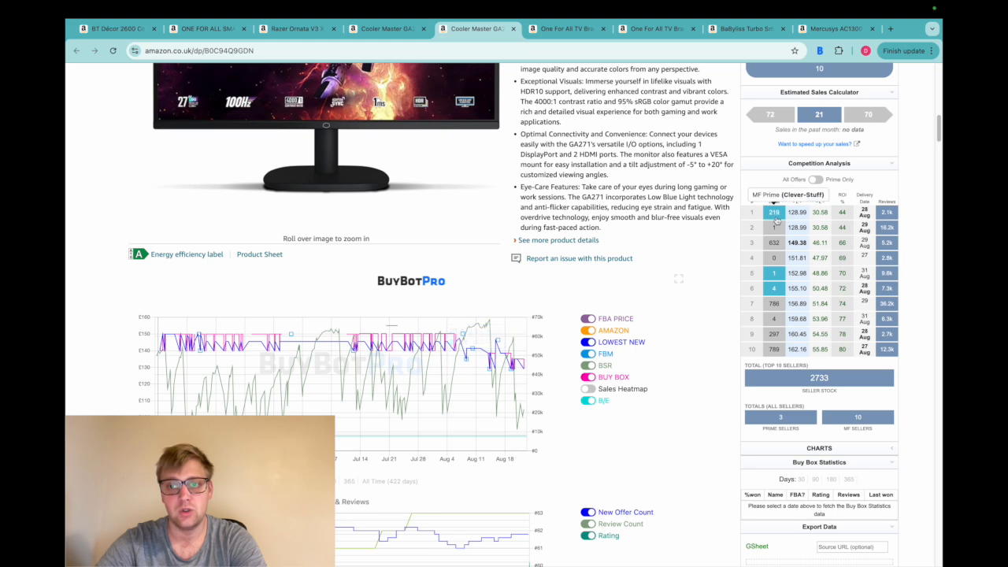
pyautogui.click(816, 179)
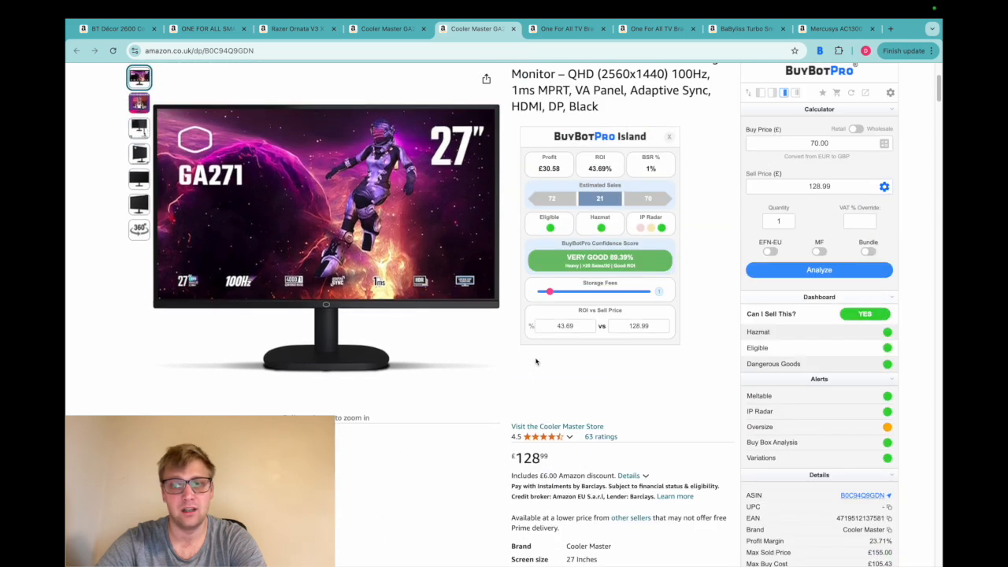
pyautogui.scroll(-3)
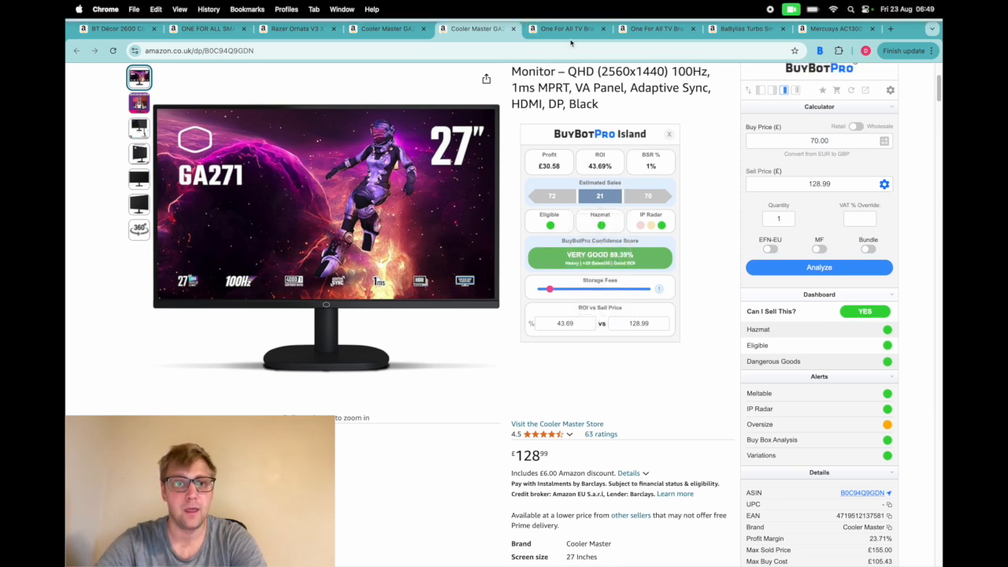
# Step: Analyse the One For All TV wall bracket at £1 buy price: £1.19 profit, 119% ROI, Low 0.00%
pyautogui.click(567, 28)
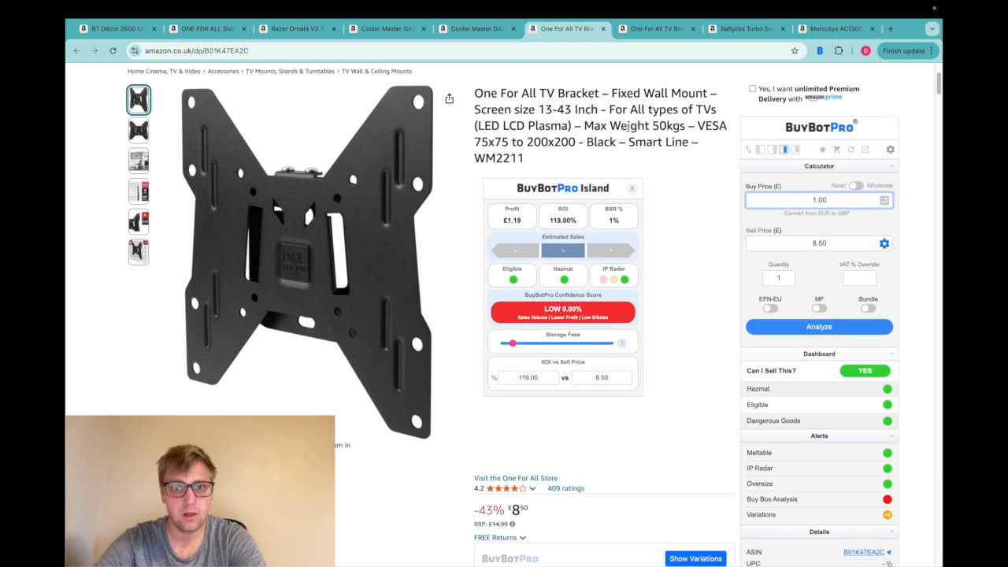
pyautogui.moveTo(753, 256)
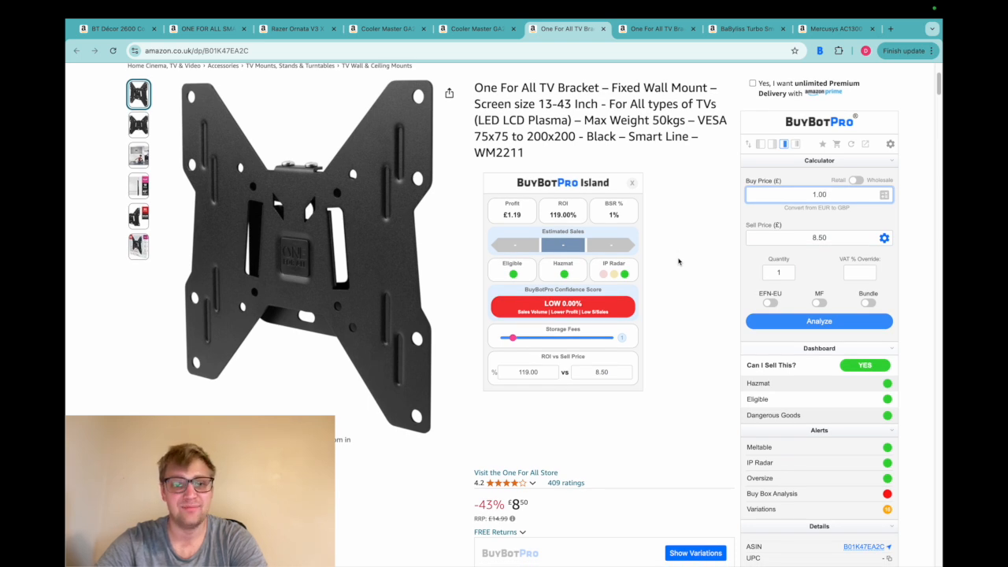
pyautogui.moveTo(534, 229)
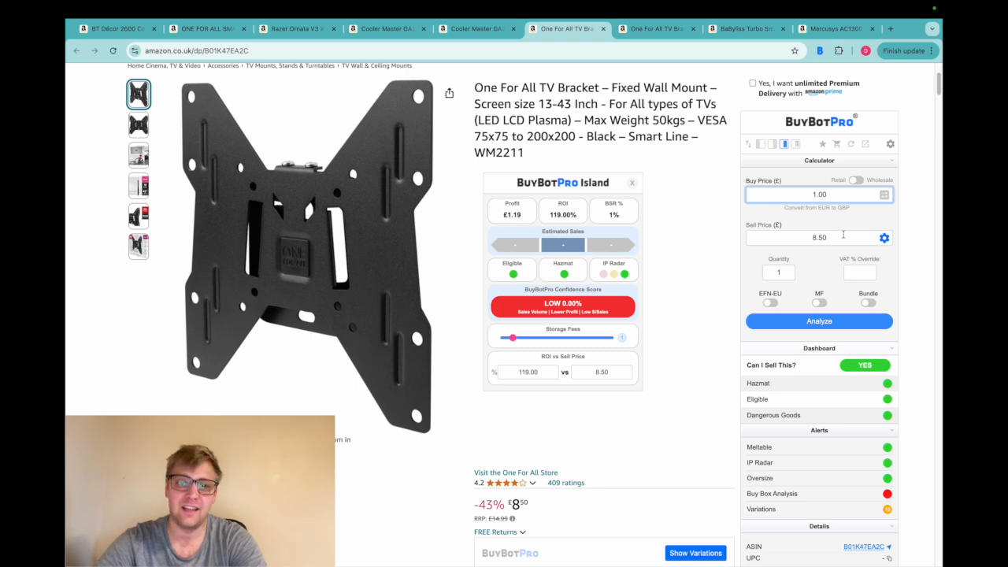
pyautogui.moveTo(542, 230)
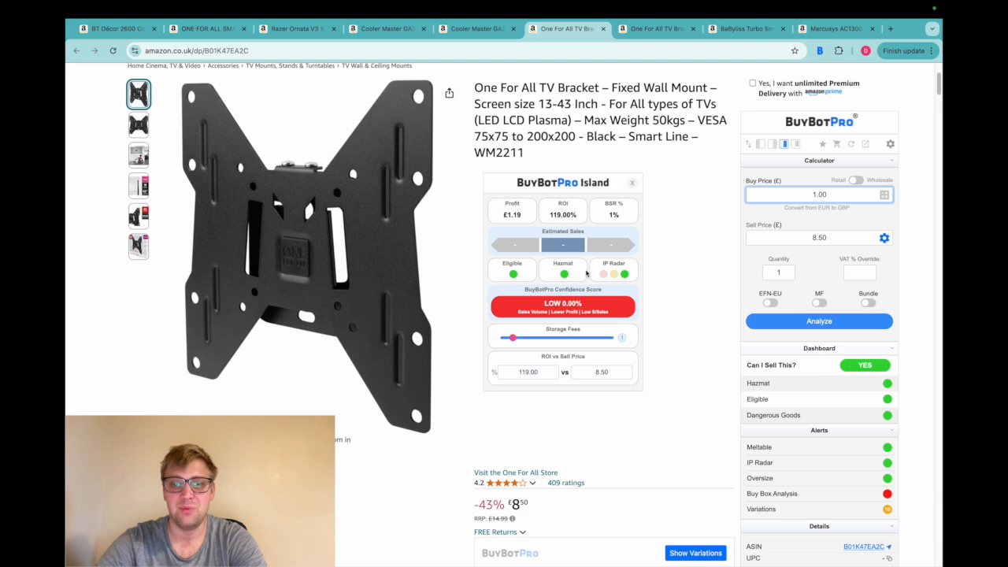
pyautogui.moveTo(687, 337)
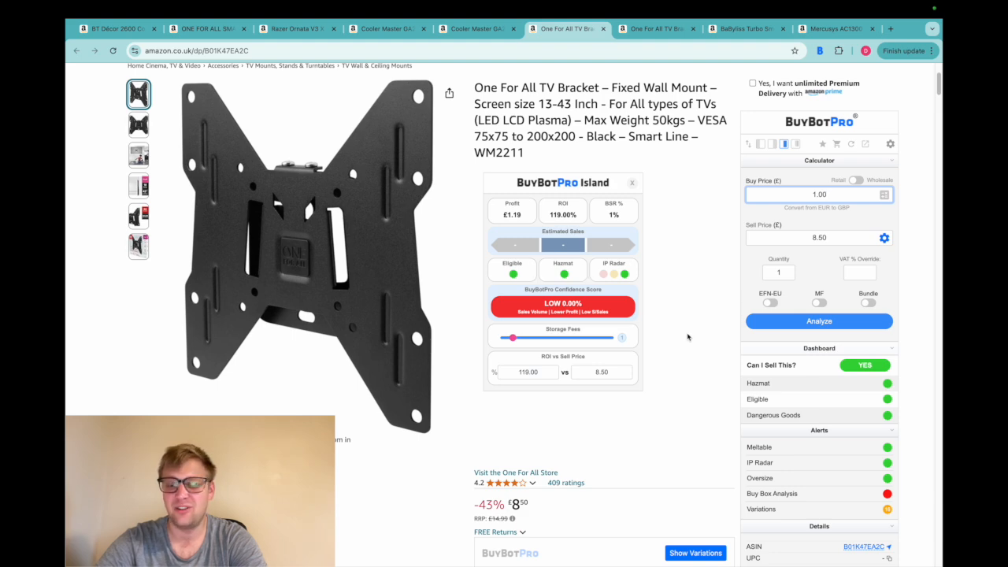
pyautogui.scroll(3)
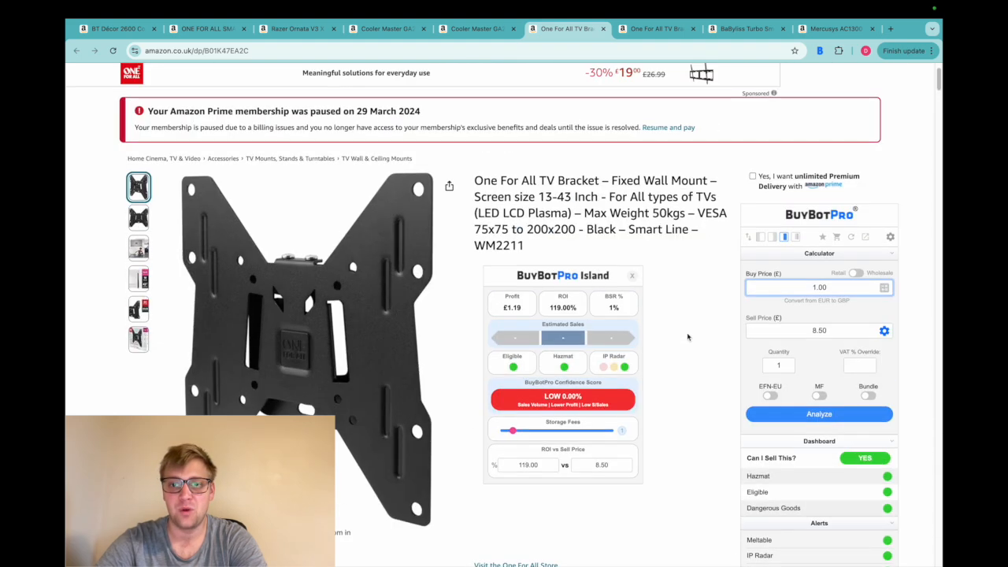
pyautogui.scroll(-3)
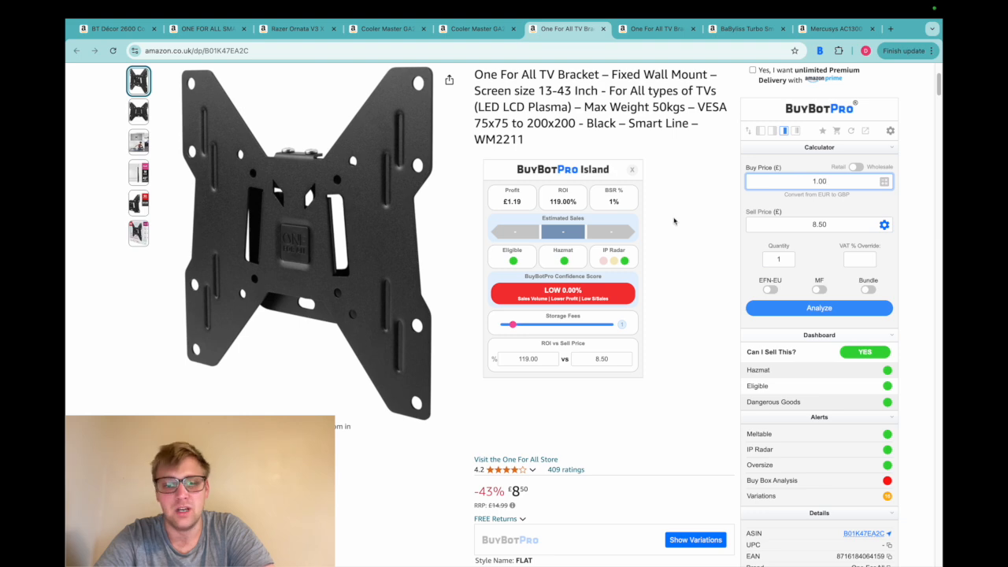
pyautogui.scroll(-3)
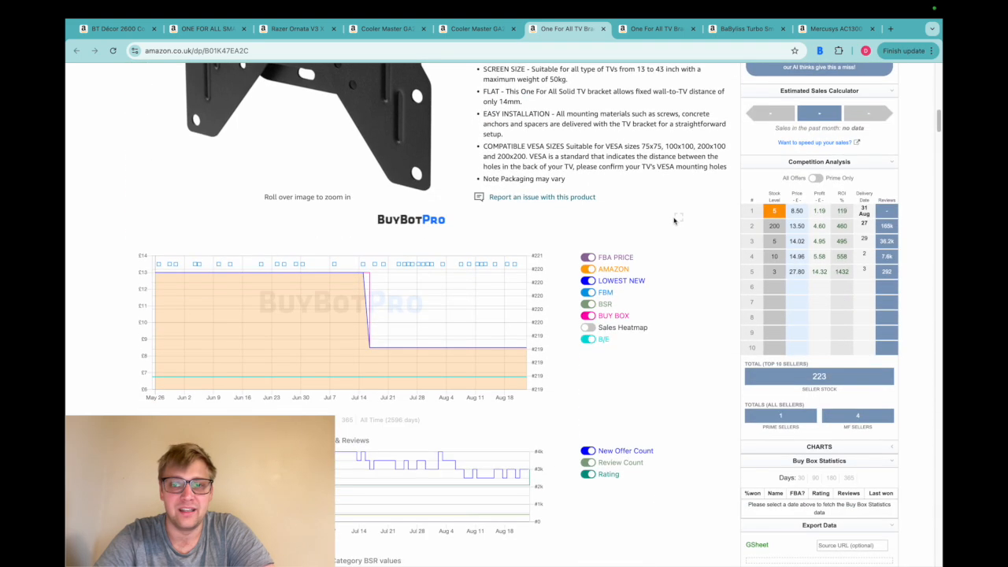
pyautogui.scroll(-3)
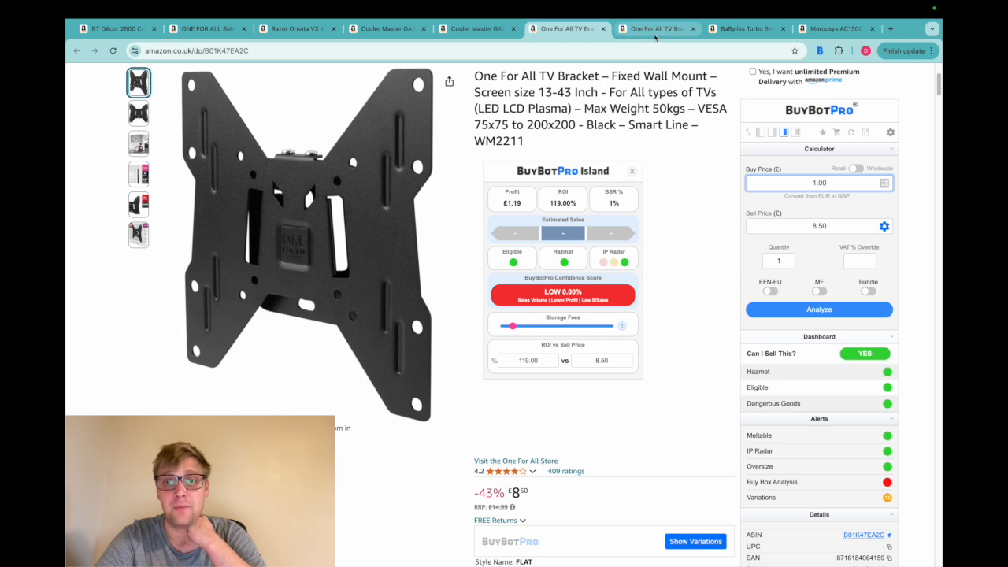
pyautogui.click(659, 28)
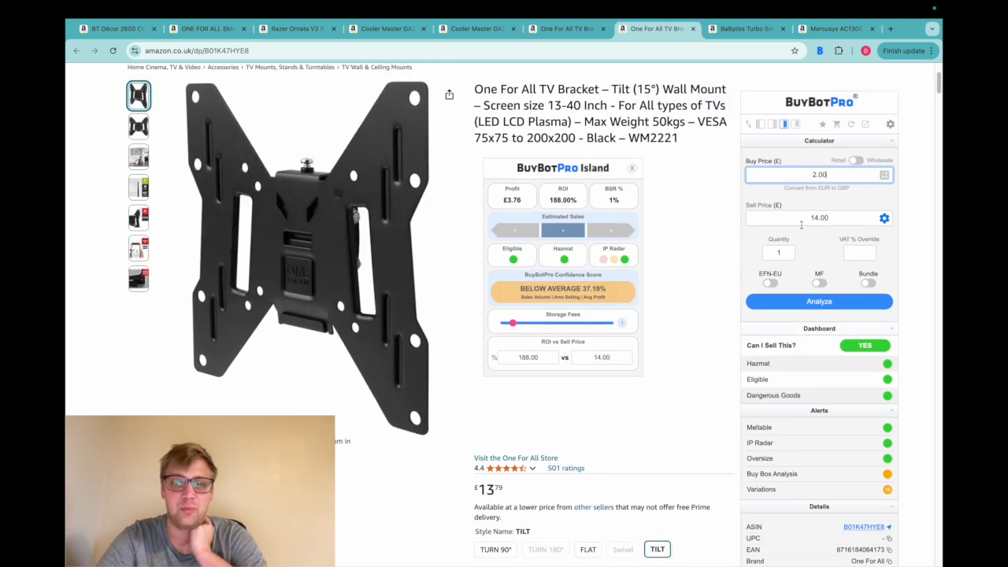
pyautogui.moveTo(728, 219)
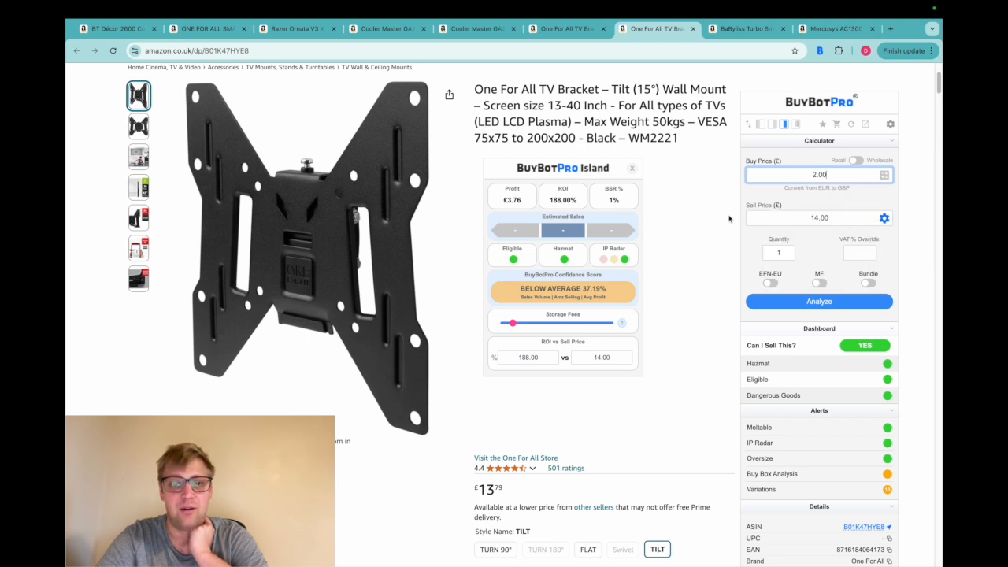
pyautogui.moveTo(605, 272)
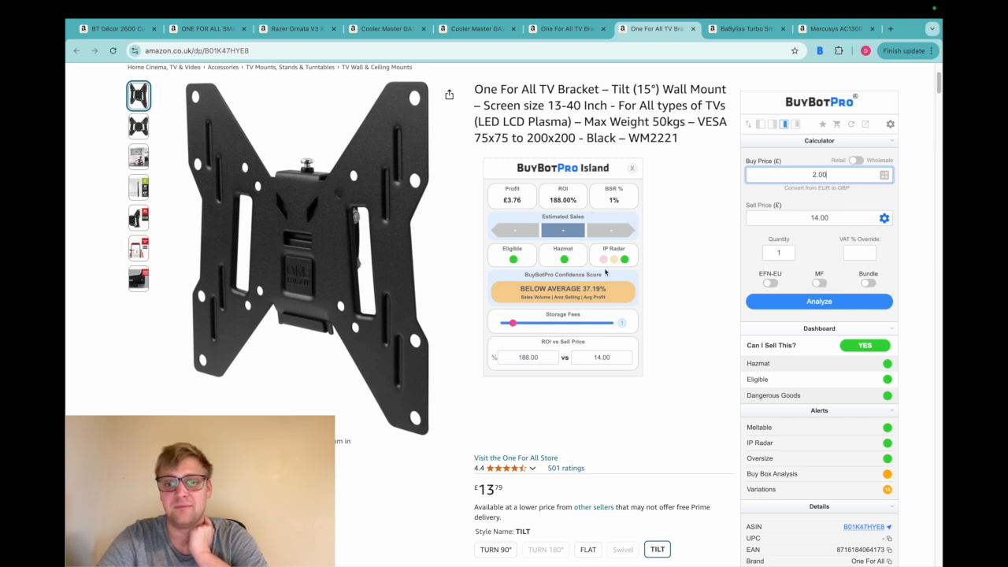
pyautogui.scroll(-3)
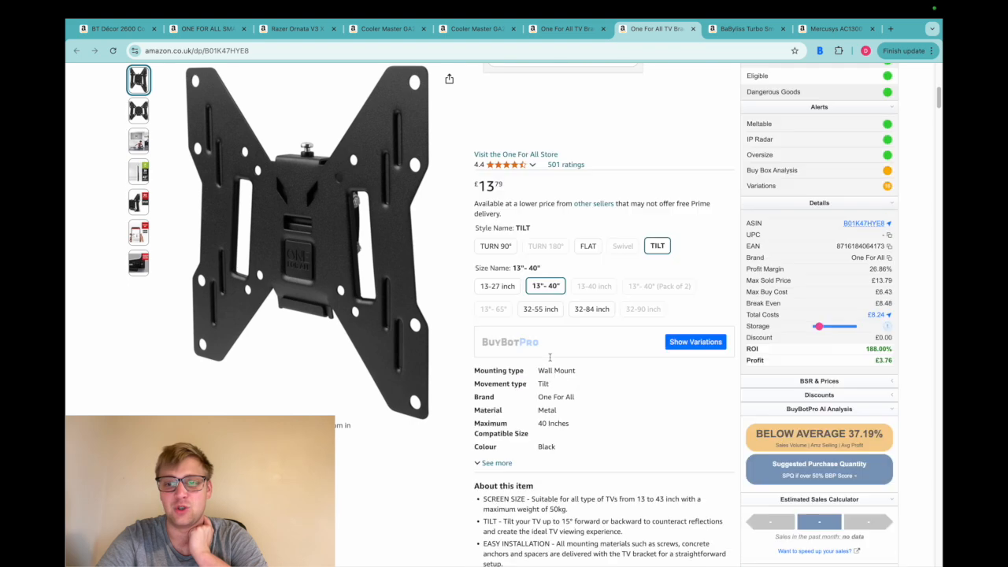
pyautogui.scroll(-3)
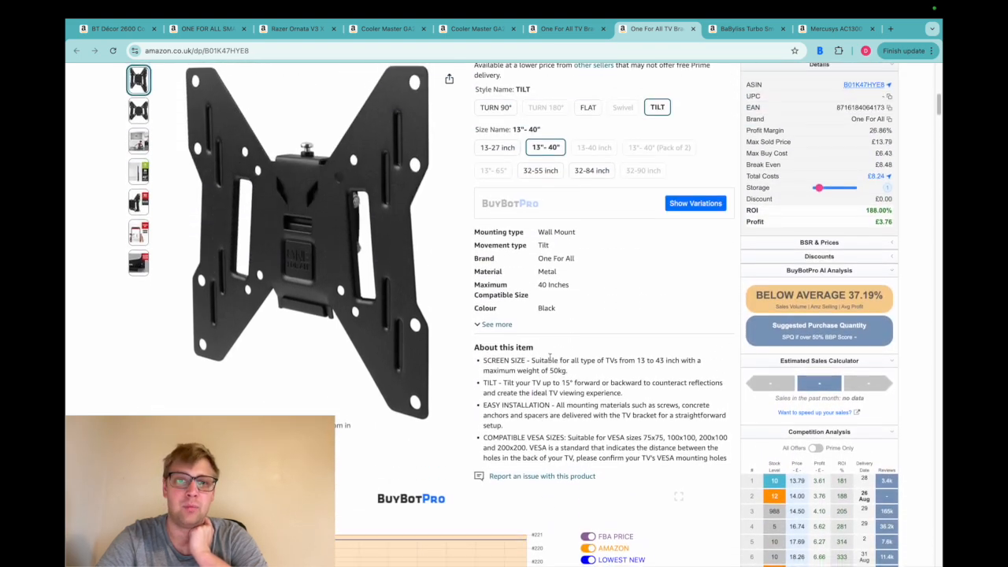
pyautogui.scroll(3)
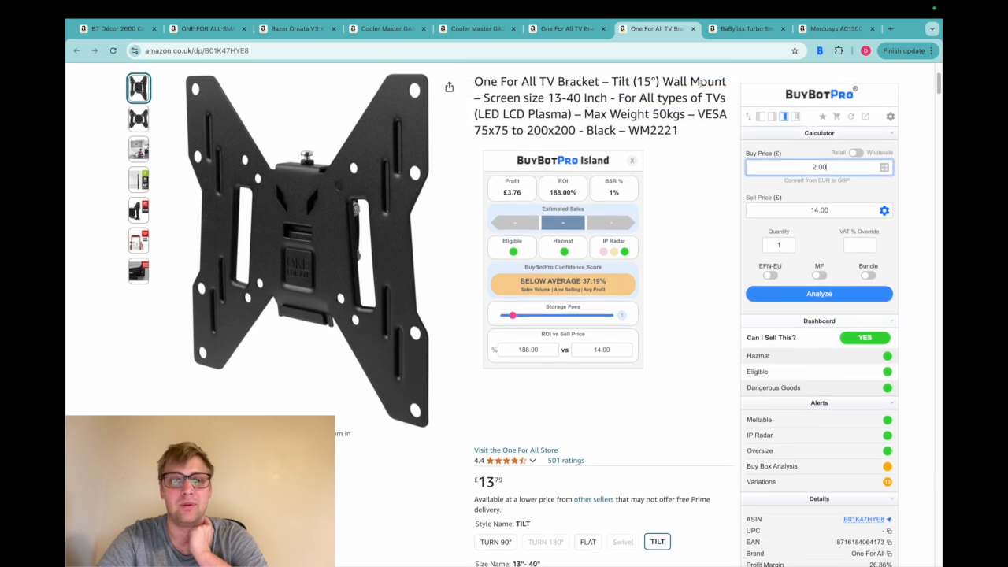
pyautogui.moveTo(723, 145)
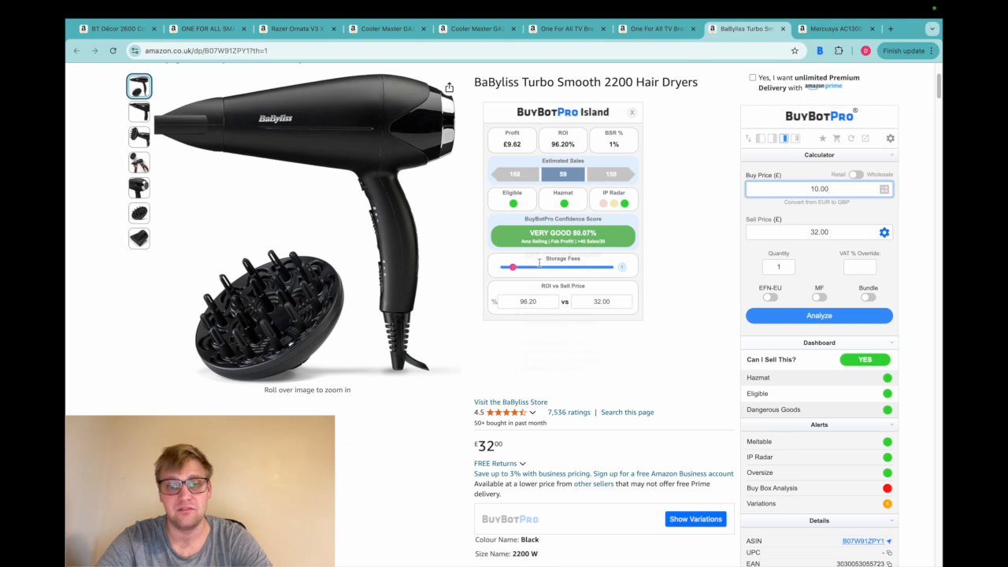
pyautogui.moveTo(668, 235)
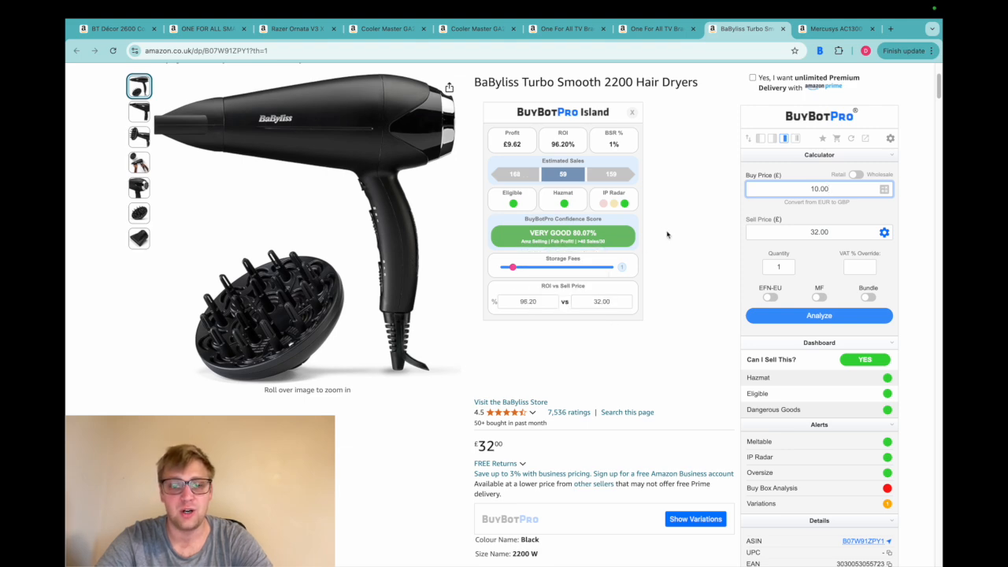
# Step: Review the BaByliss Turbo Smooth 2200 price-history chart (Very Good 80.97%)
pyautogui.scroll(-3)
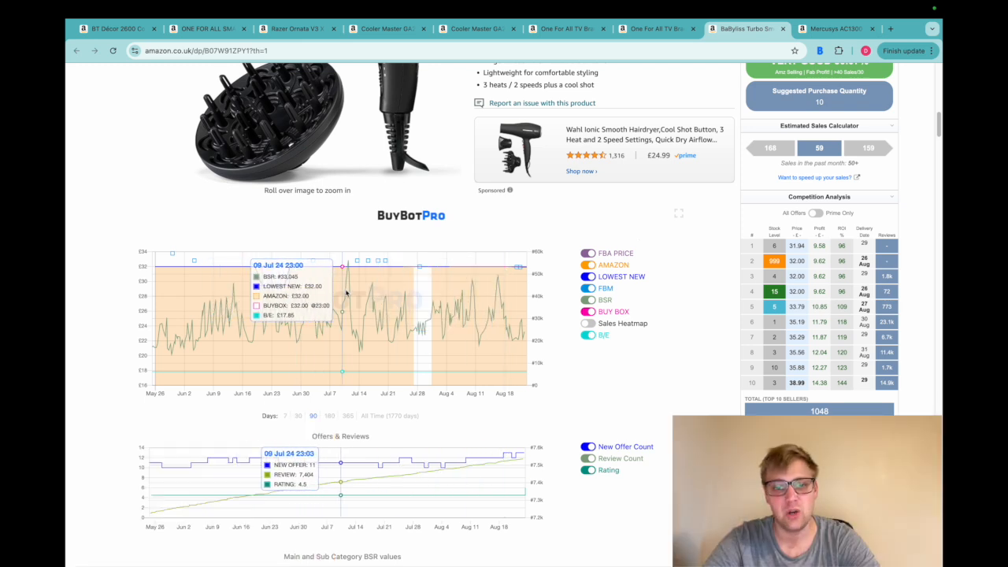
pyautogui.moveTo(514, 331)
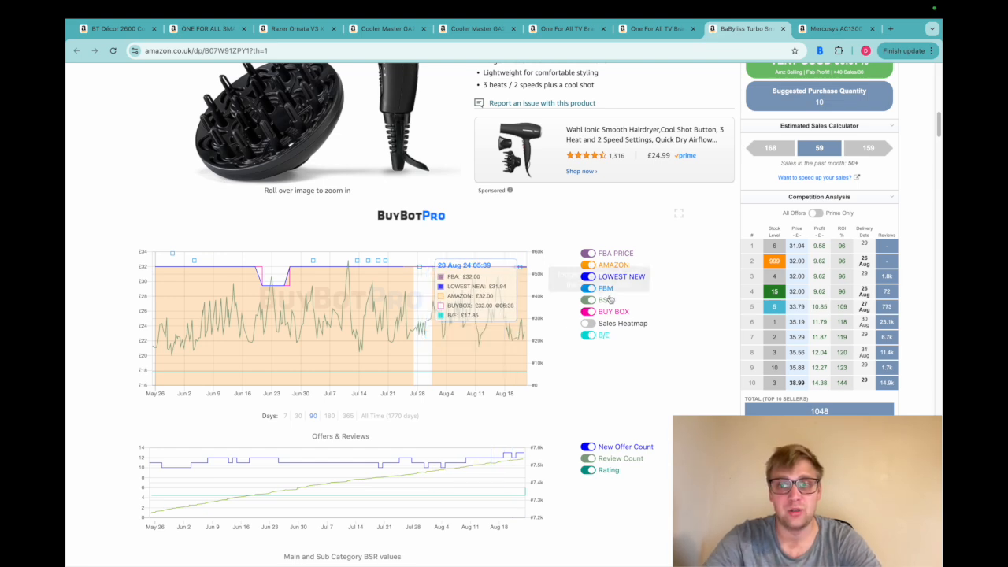
# Step: Analyse the Mercusys AC1300 mesh Wi-Fi at £15 buy price (Good 77.22%), filtering competition to Prime Only
pyautogui.click(835, 29)
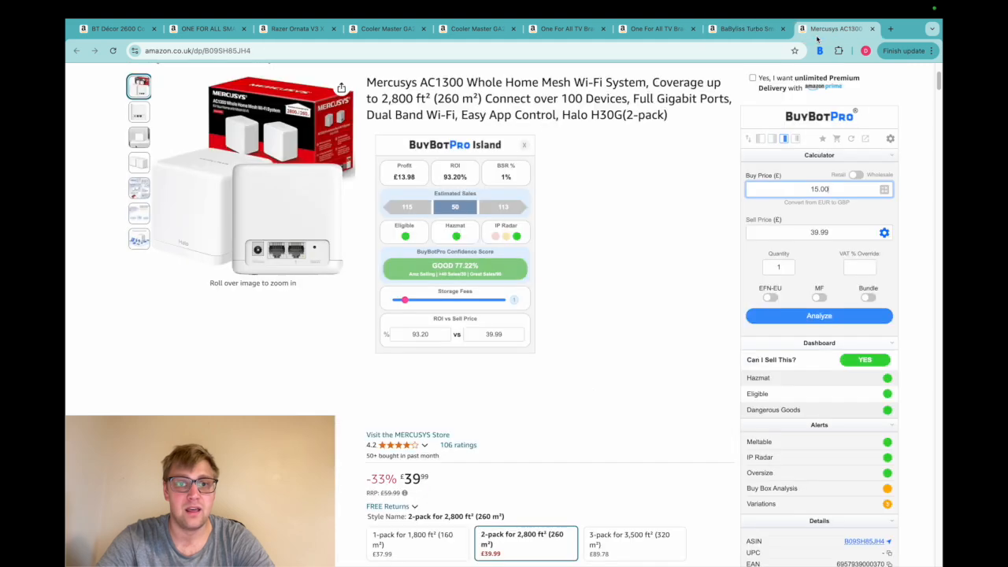
pyautogui.scroll(3)
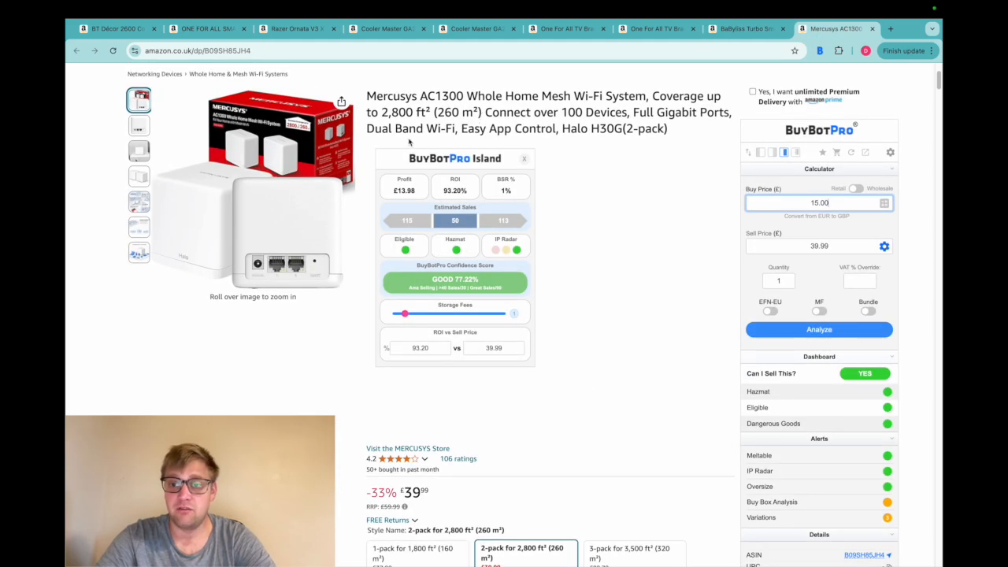
pyautogui.moveTo(833, 271)
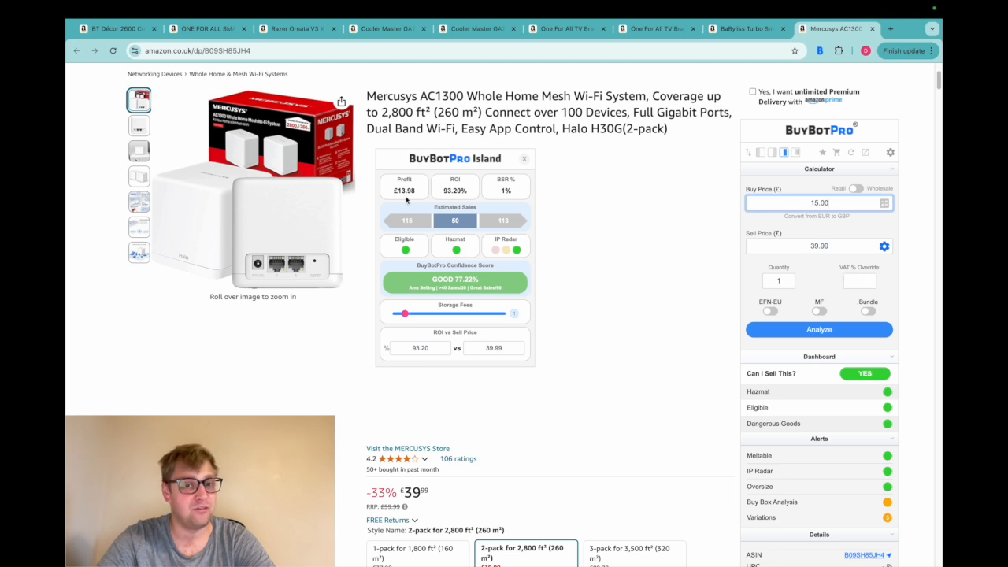
pyautogui.moveTo(428, 354)
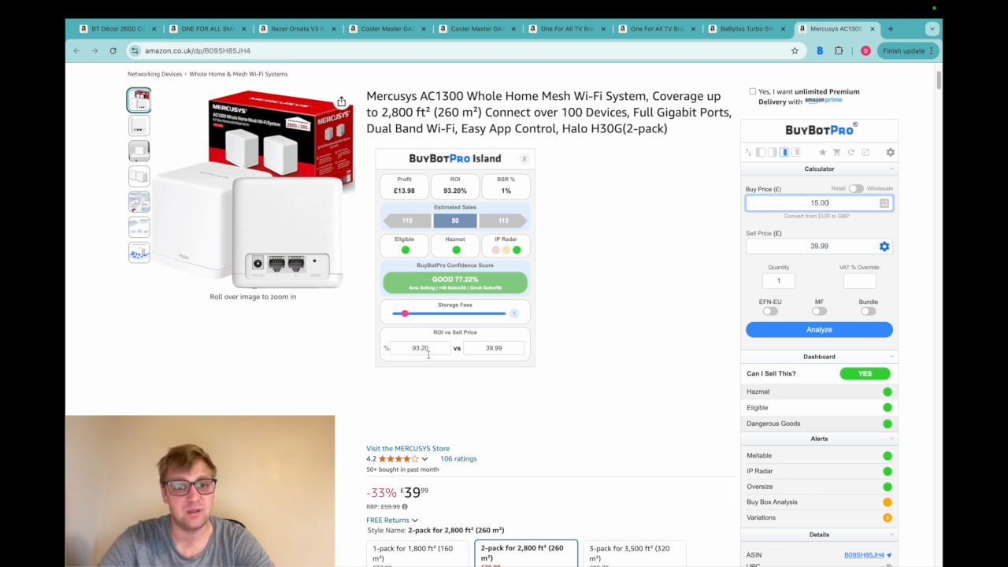
pyautogui.scroll(-3)
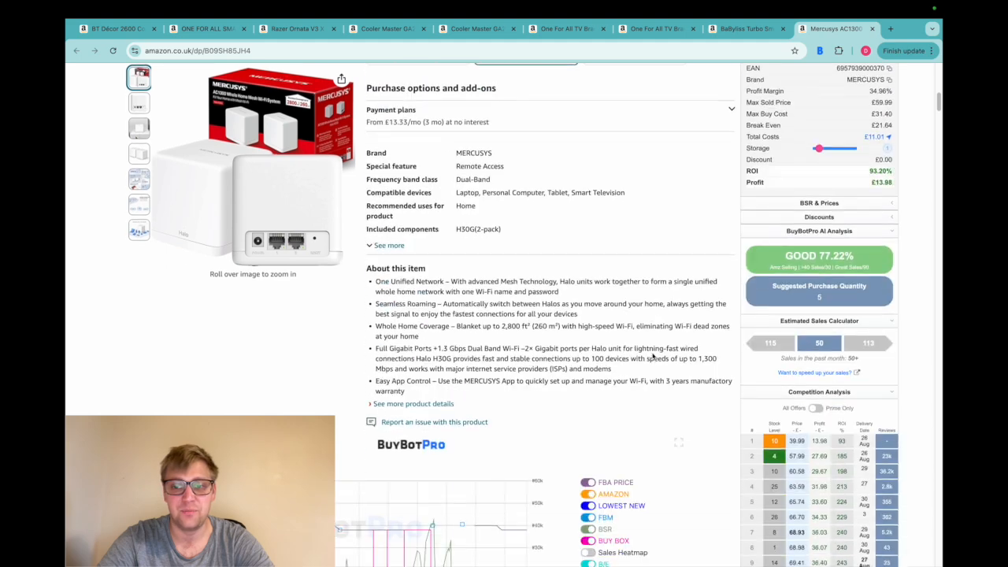
pyautogui.scroll(-3)
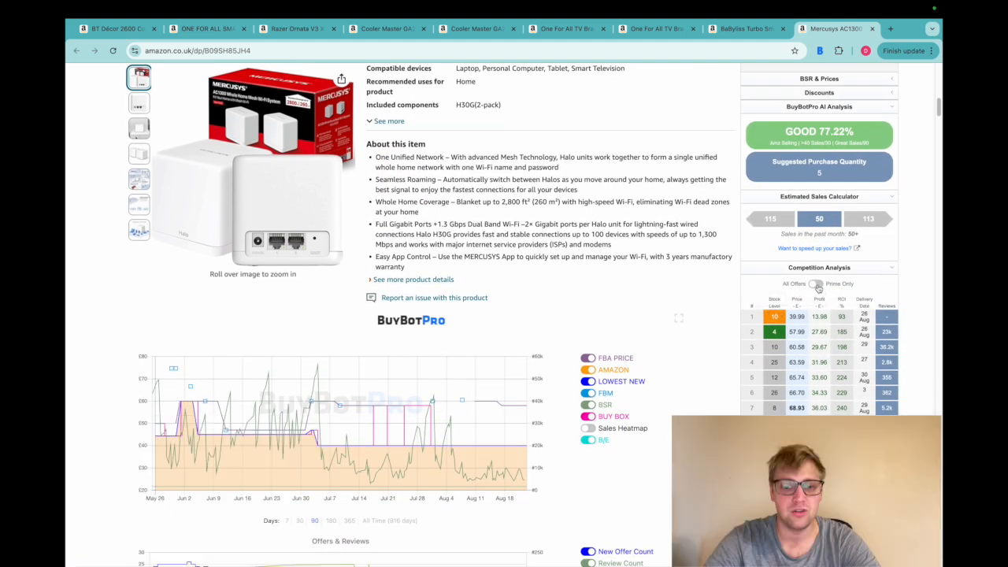
pyautogui.click(816, 283)
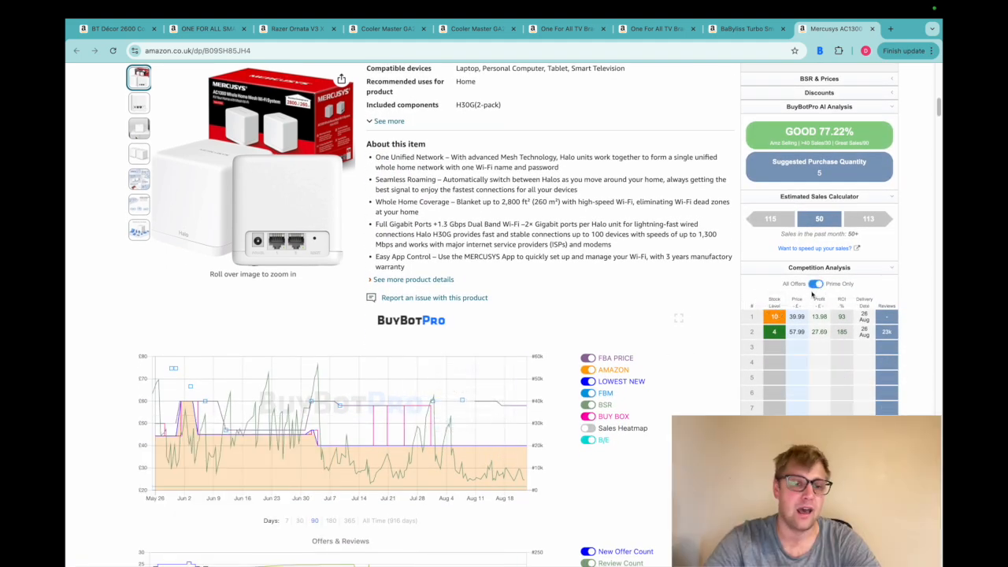
pyautogui.scroll(3)
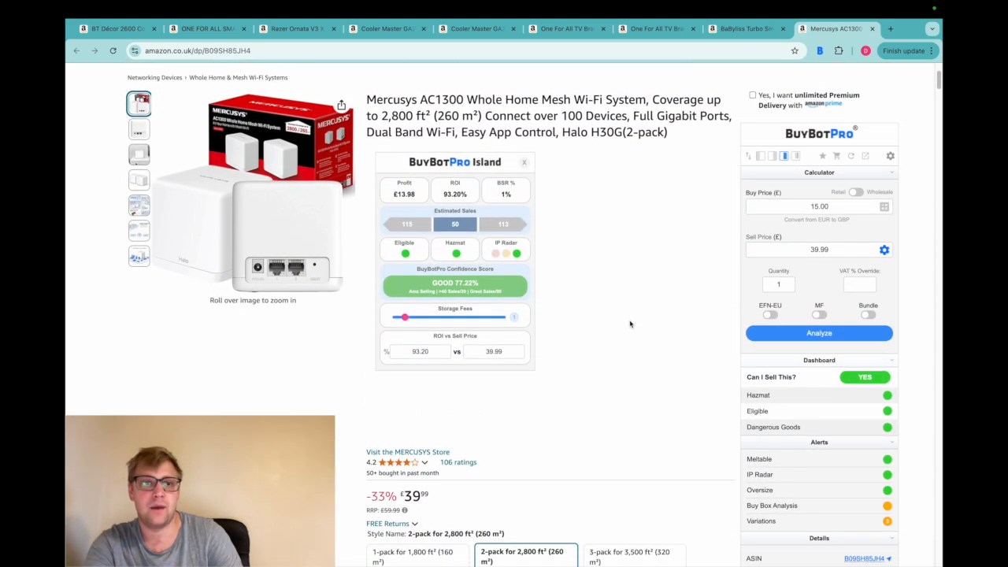
pyautogui.moveTo(595, 244)
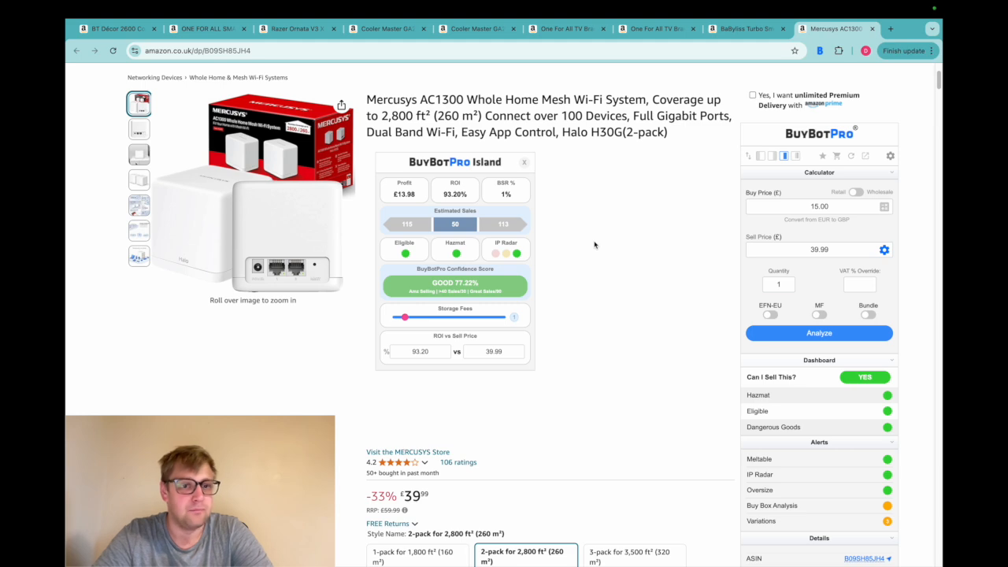
pyautogui.scroll(-3)
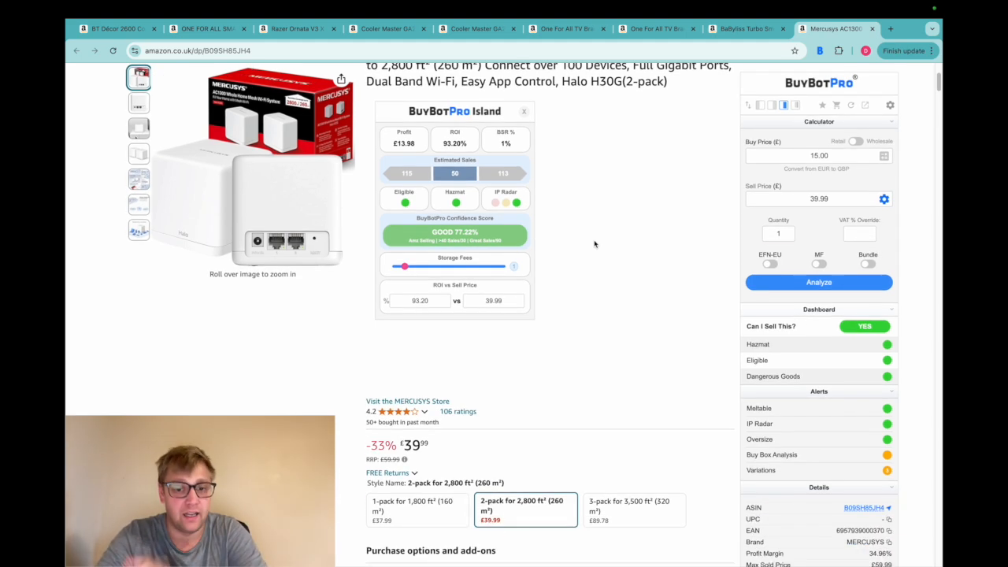
pyautogui.scroll(-3)
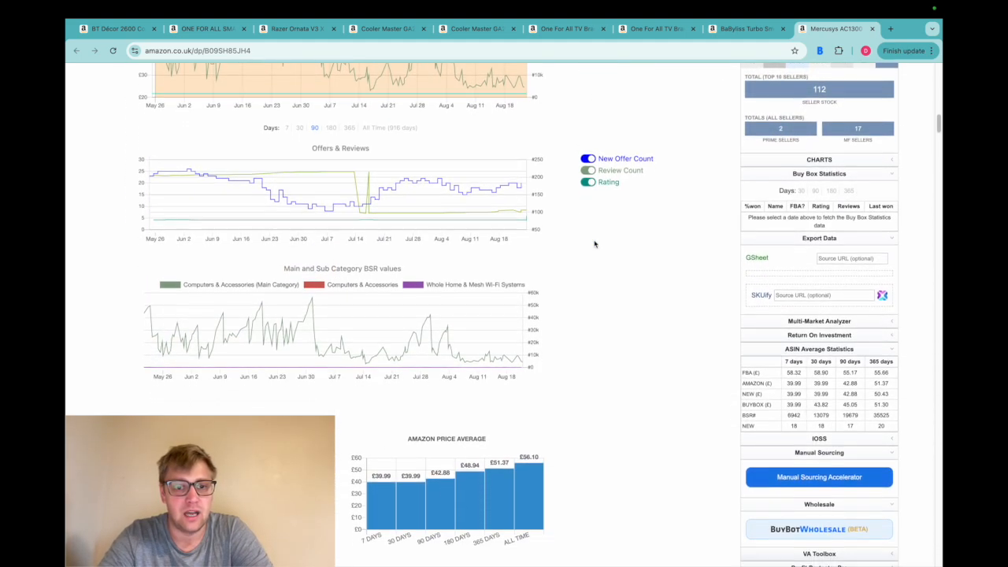
pyautogui.scroll(-3)
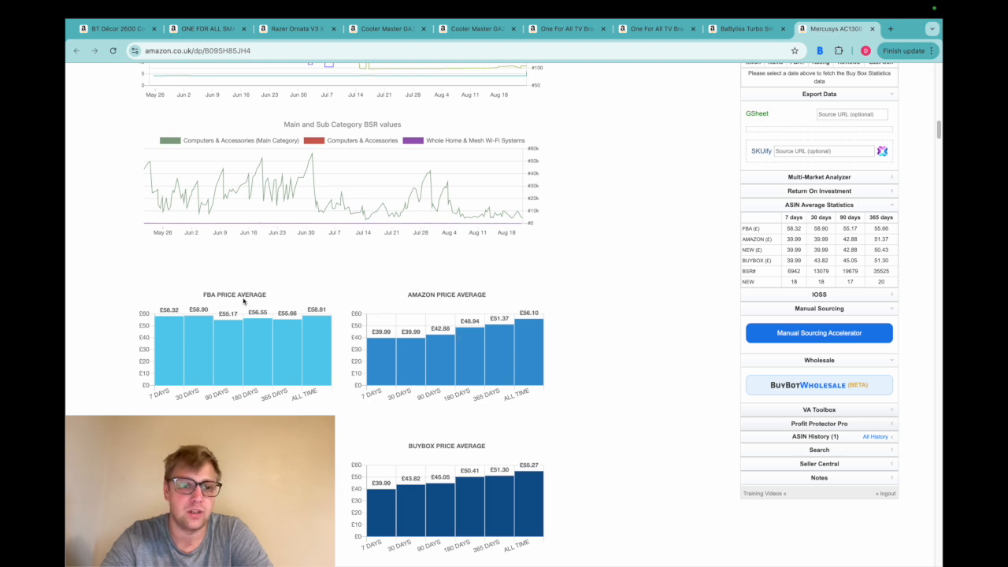
pyautogui.moveTo(262, 293)
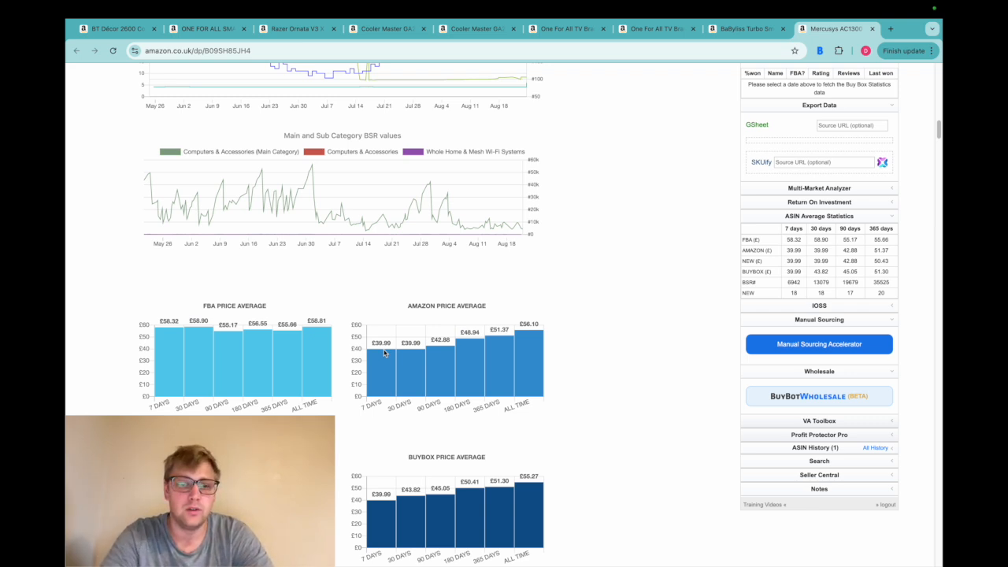
pyautogui.moveTo(413, 355)
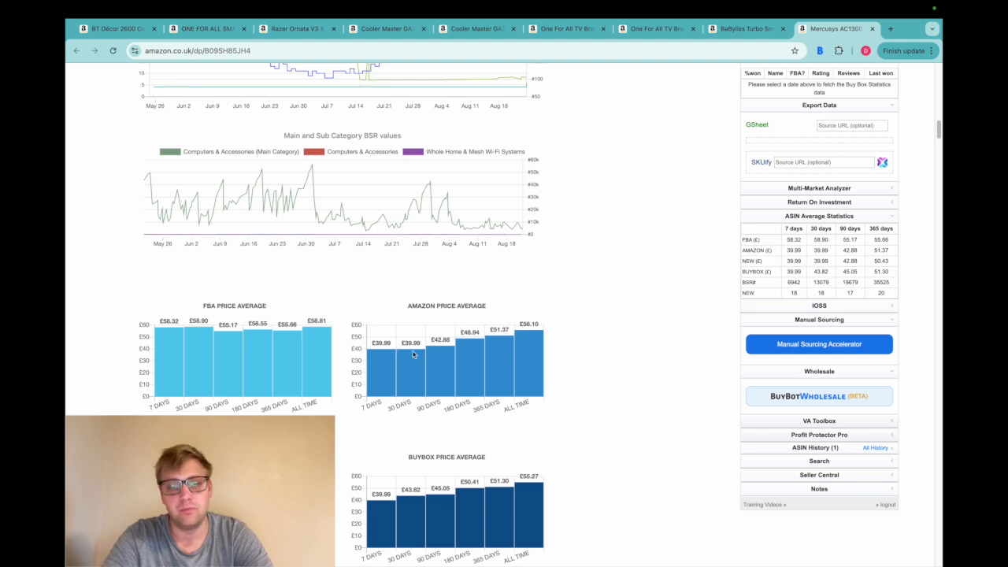
pyautogui.moveTo(428, 343)
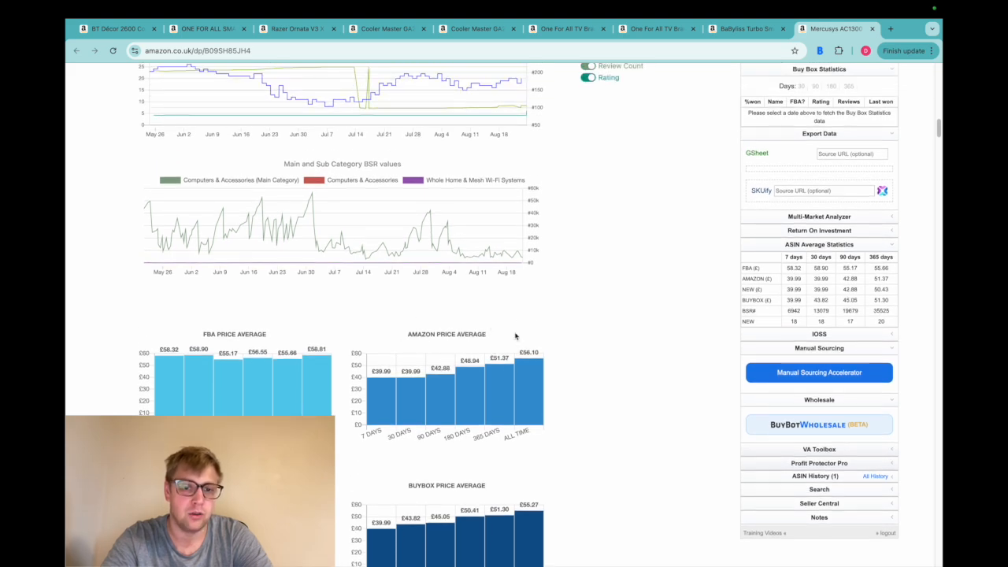
pyautogui.scroll(-3)
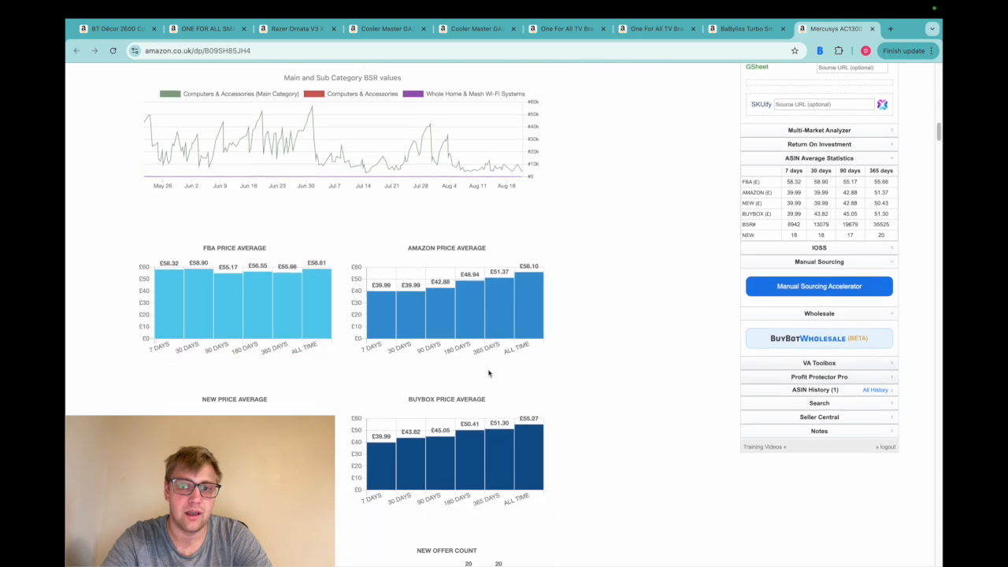
pyautogui.scroll(3)
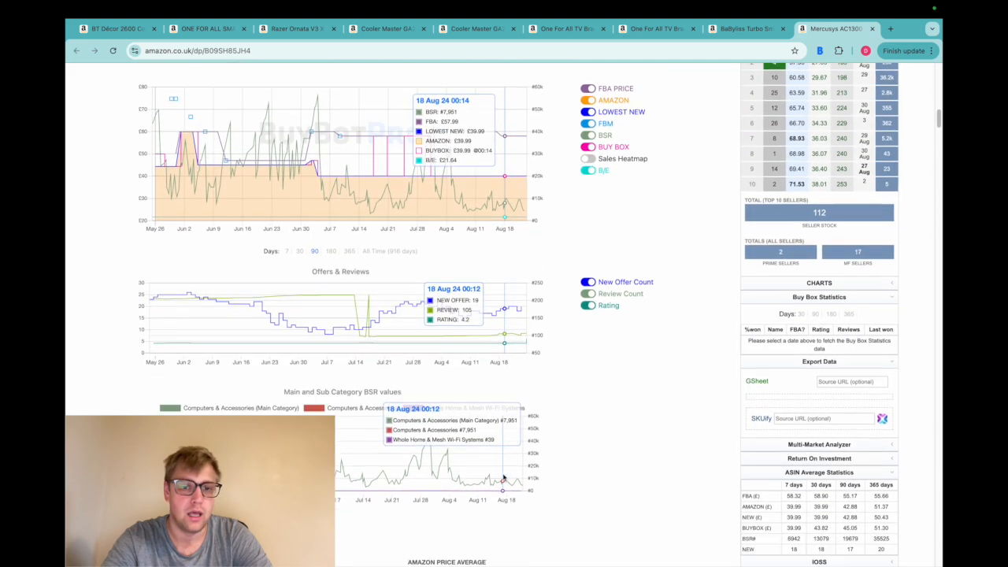
pyautogui.scroll(-3)
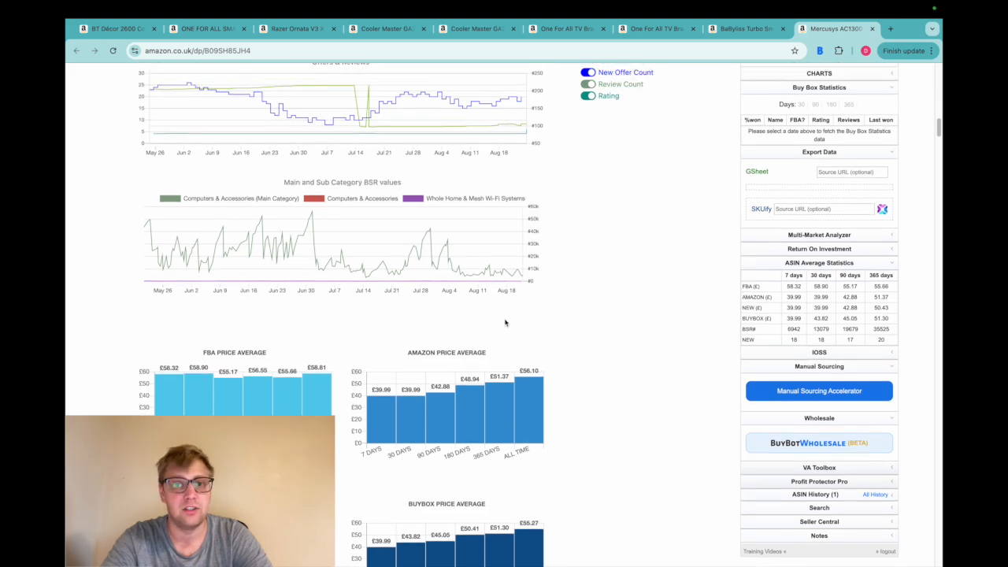
pyautogui.scroll(3)
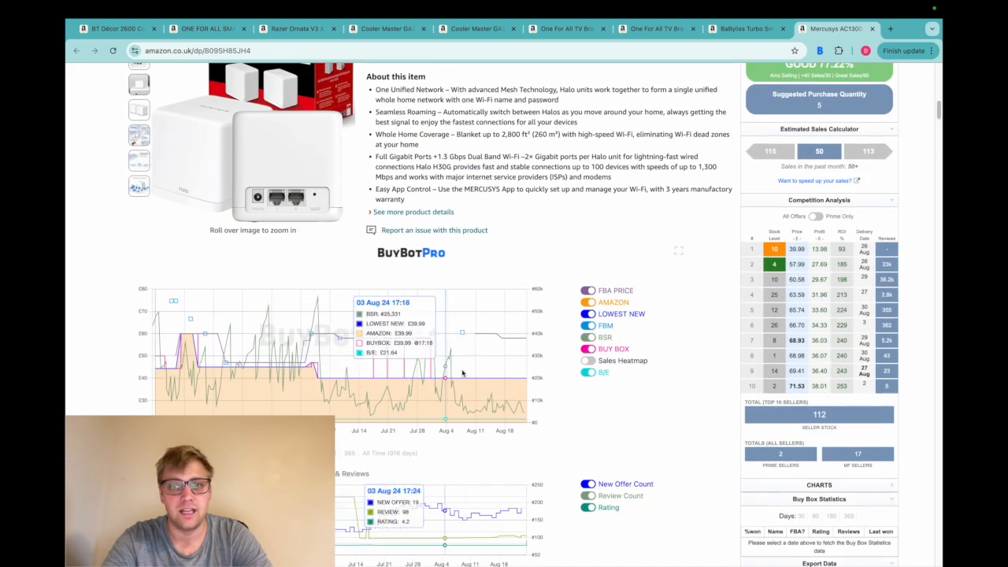
pyautogui.scroll(3)
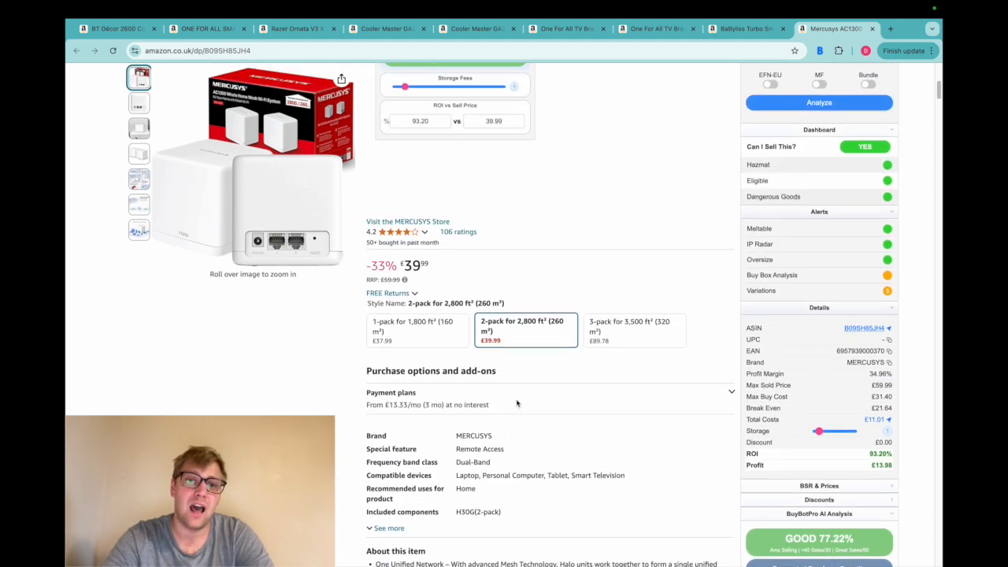